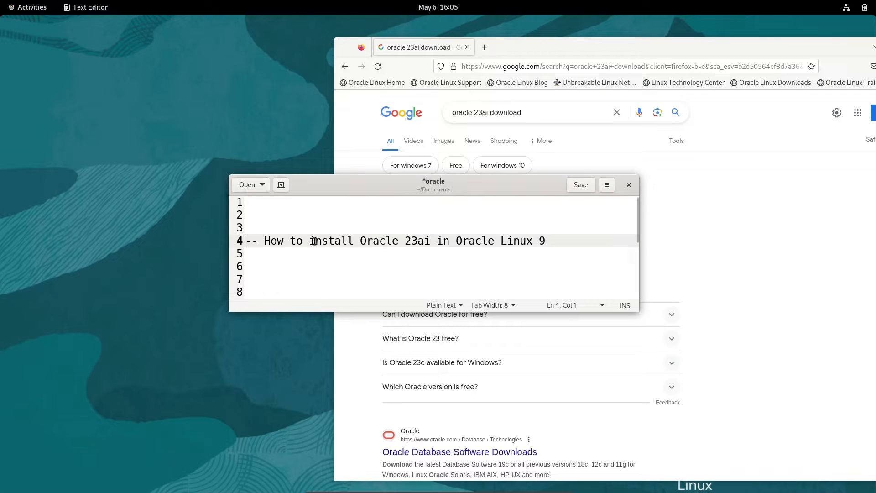
mouse_move(458, 241)
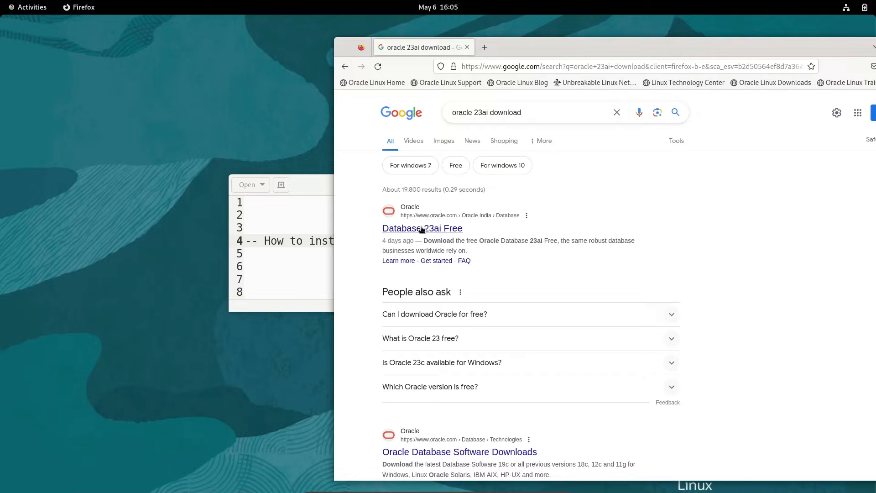
Reach the Database 23ai Free result's Get started section in Firefox
click(422, 228)
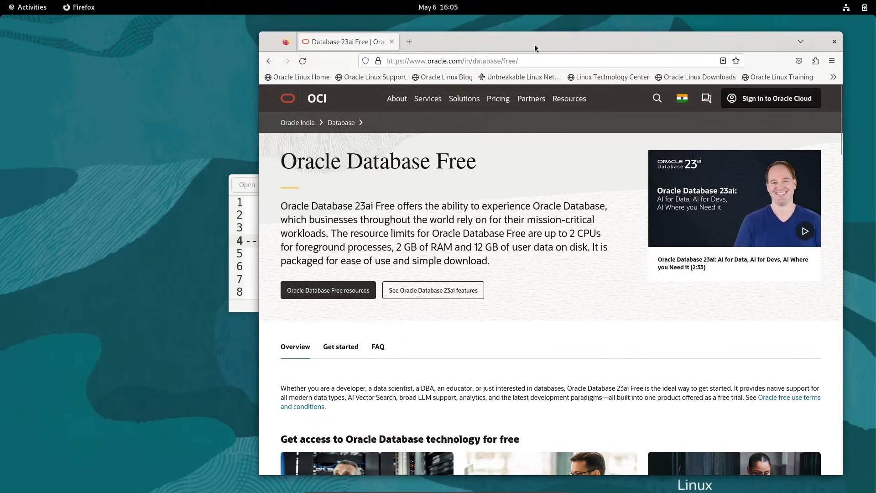
click(341, 346)
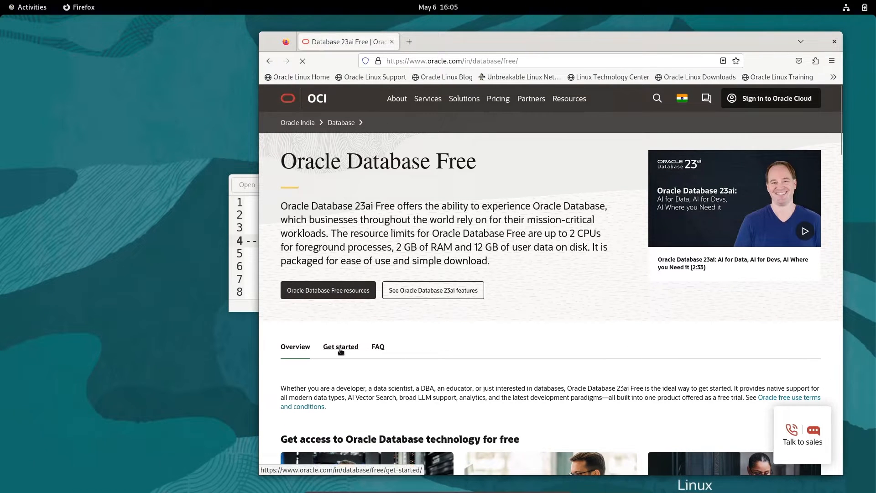
click(340, 346)
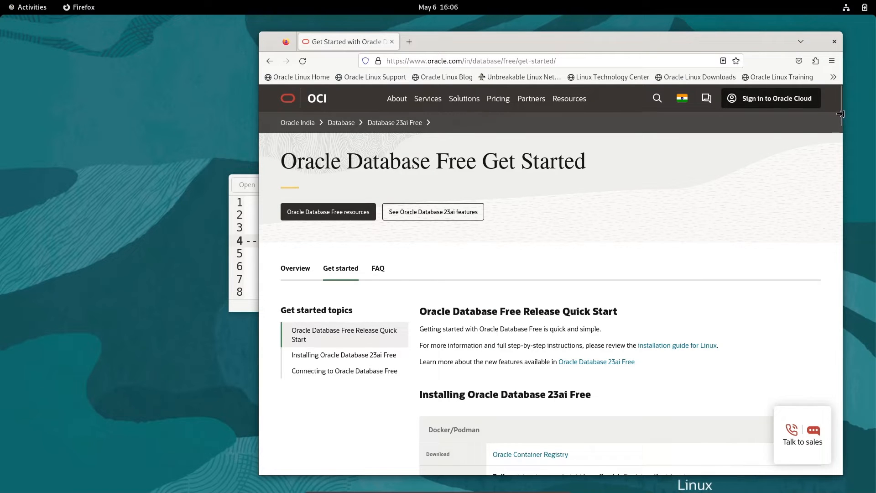
Scroll down to the RedHat compatible Oracle Linux 9 distribution download files
scroll(down, 3)
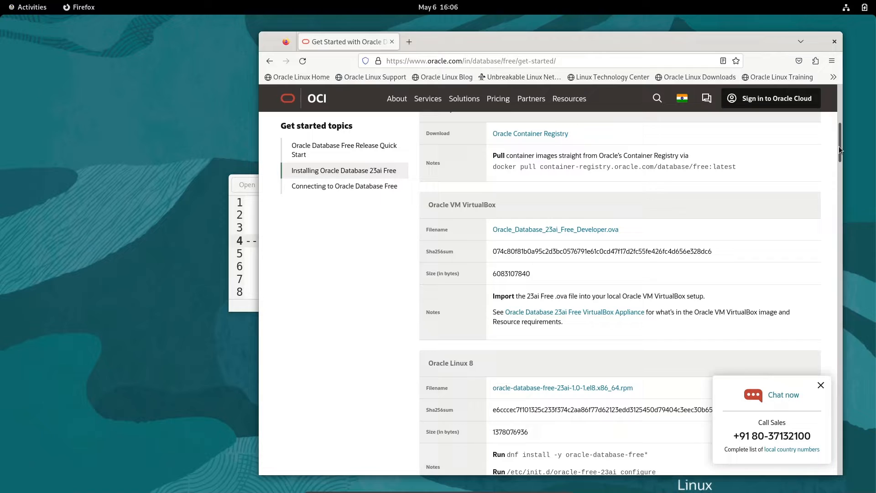
scroll(down, 3)
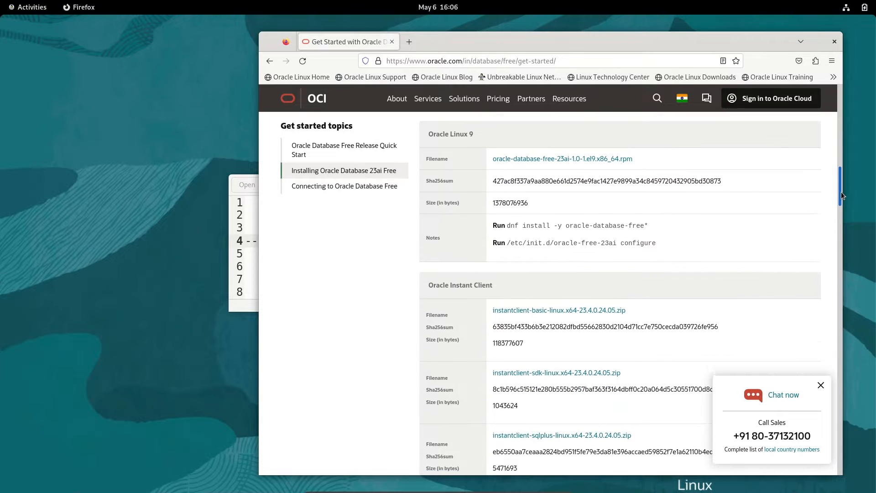
scroll(down, 3)
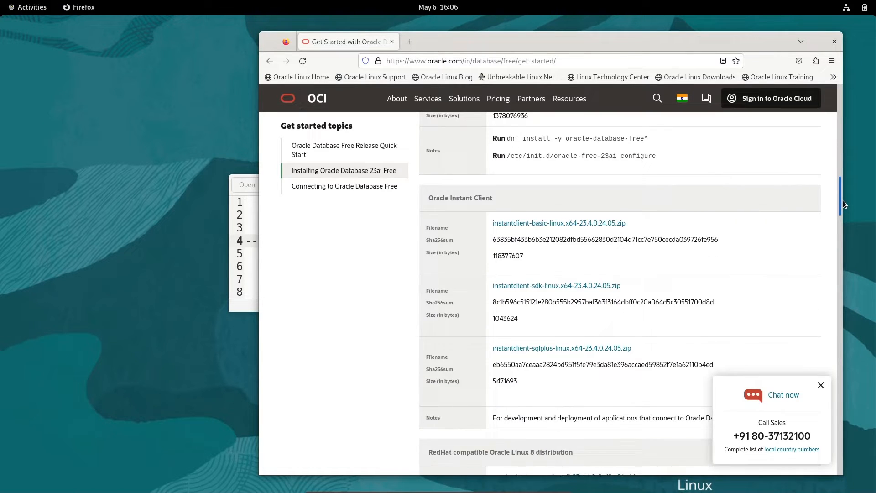
scroll(down, 3)
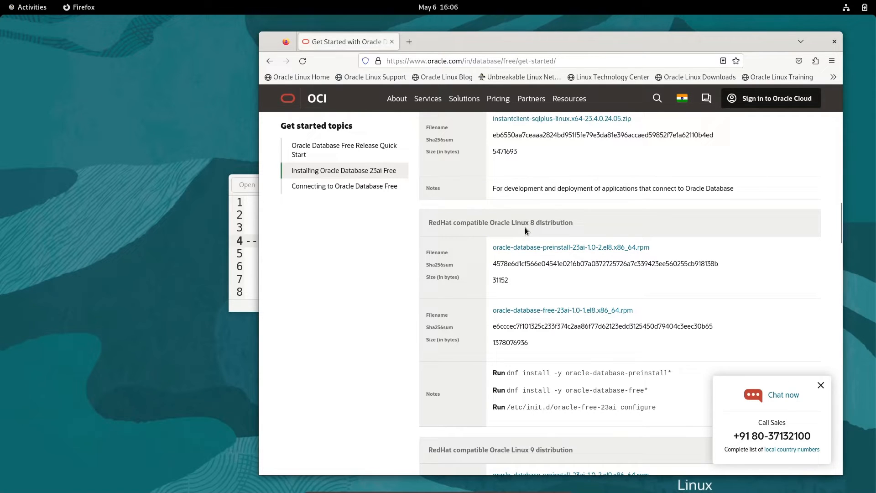
mouse_move(856, 197)
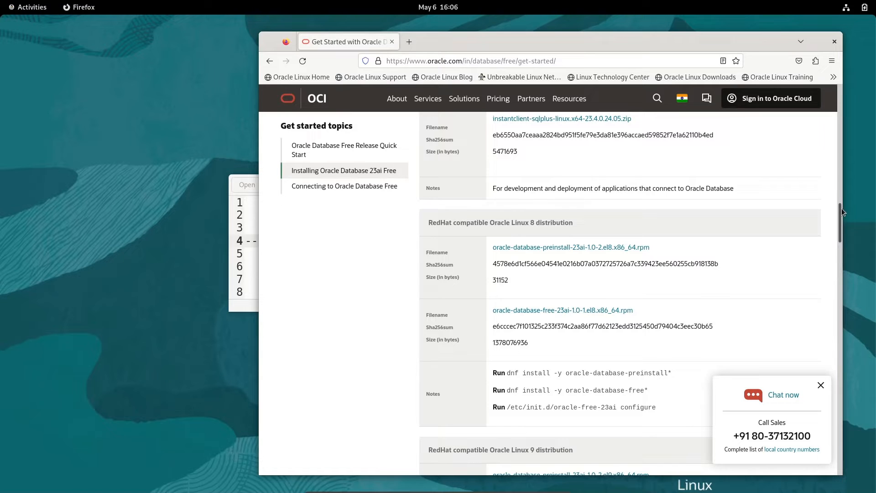
scroll(down, 3)
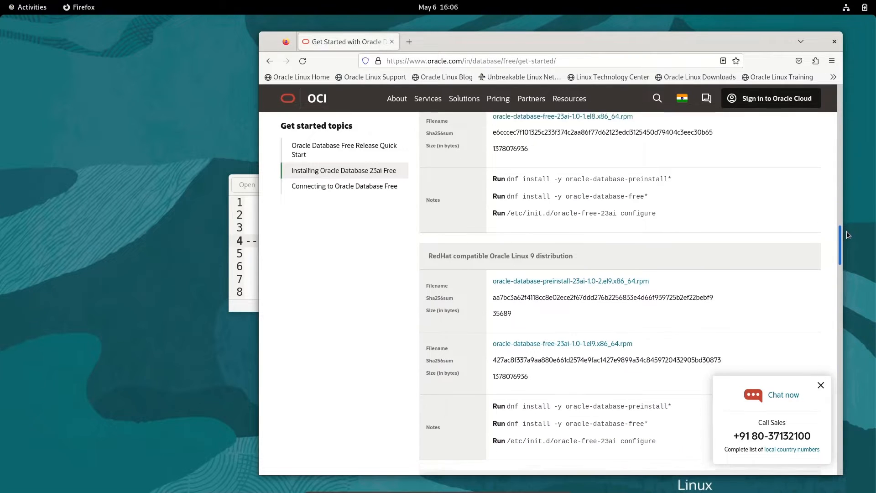
scroll(down, 3)
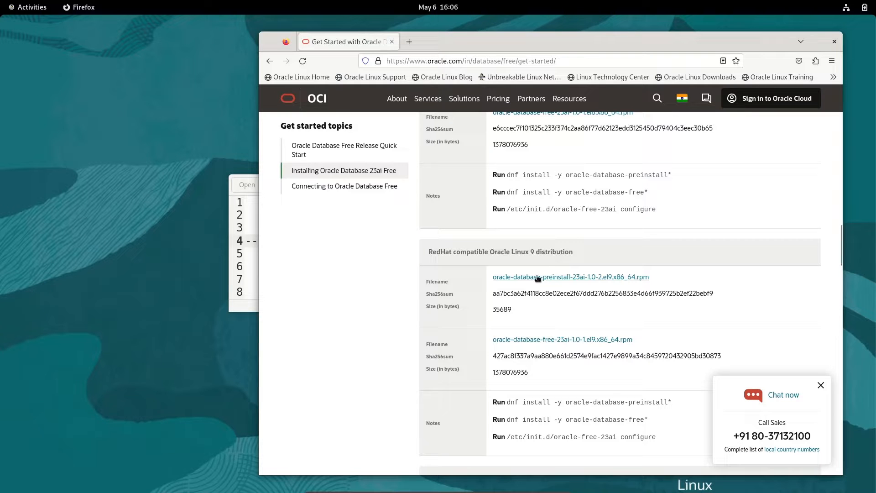
Download the oracle-database-preinstall el9 and oracle-database-free el9 RPMs and check Downloads
click(571, 277)
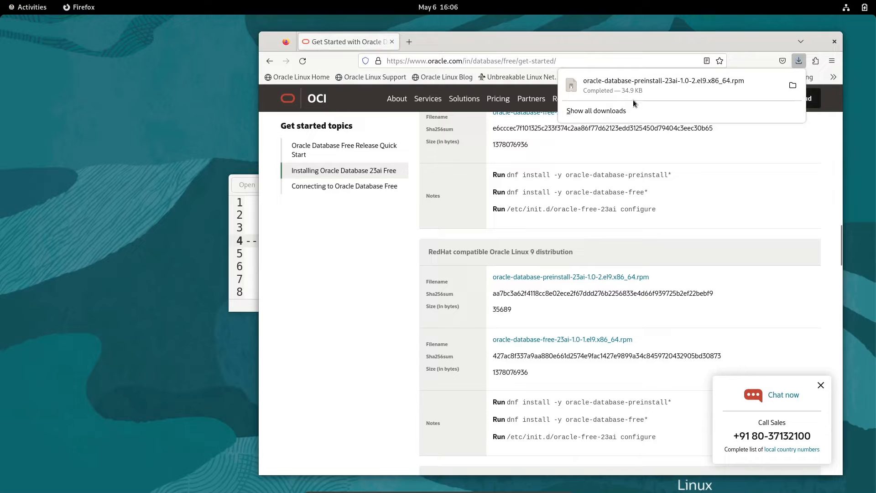
mouse_move(526, 352)
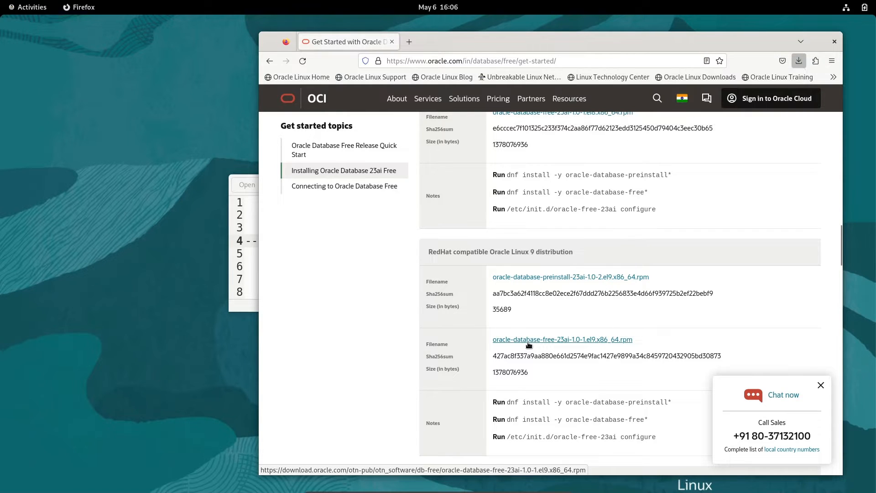
click(562, 340)
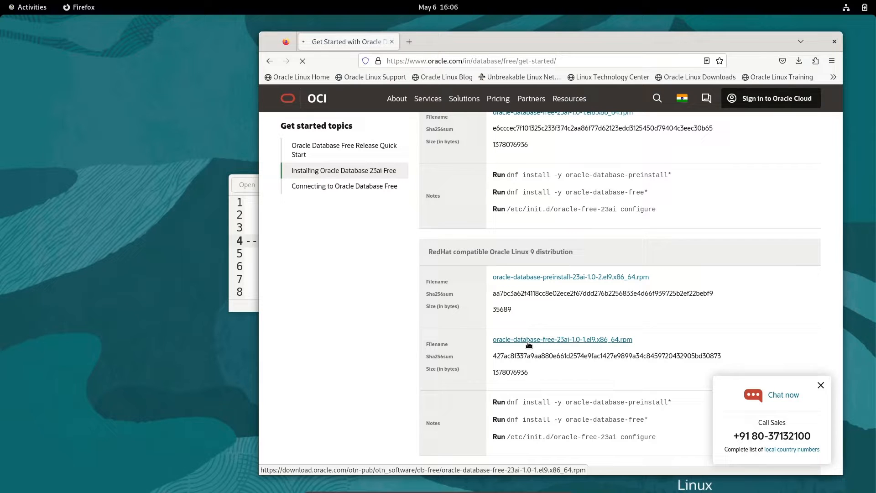
click(798, 61)
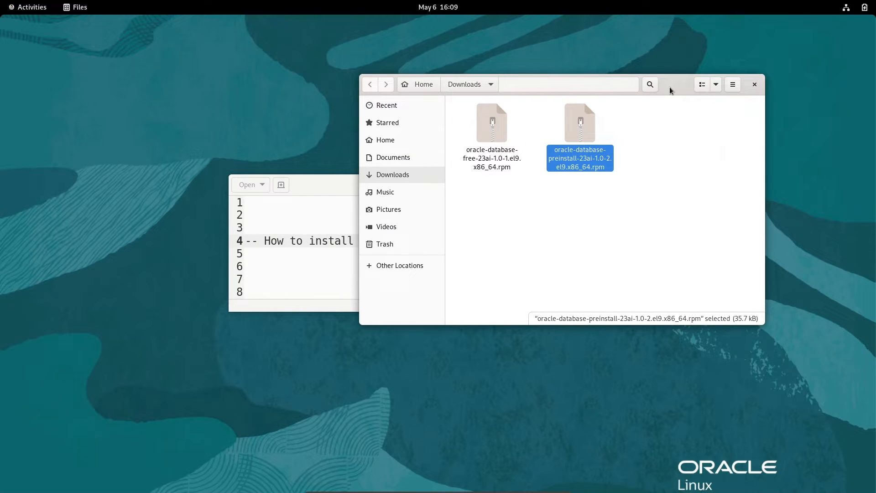
Launch a terminal from the Downloads folder via its Open in Terminal action
right_click(507, 191)
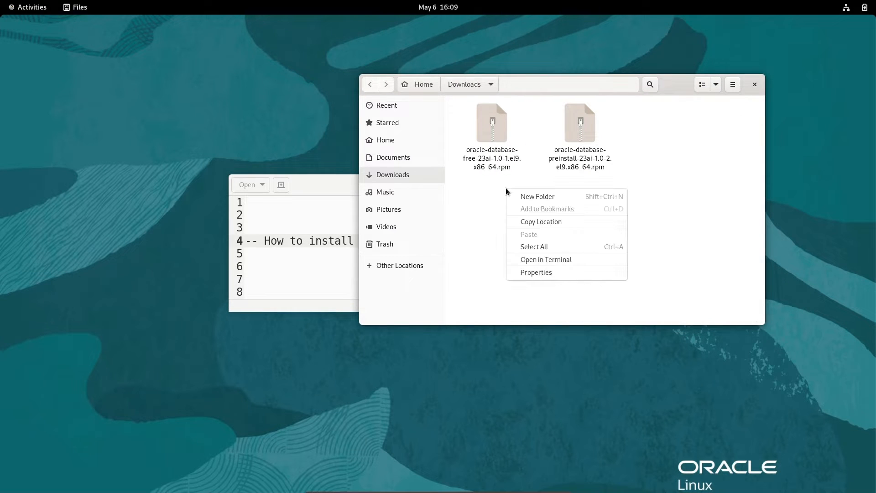
mouse_move(545, 260)
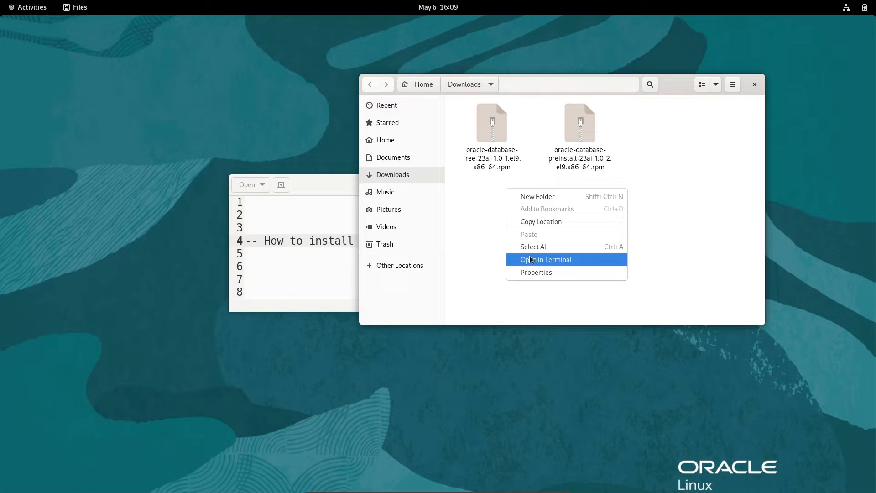
click(546, 259)
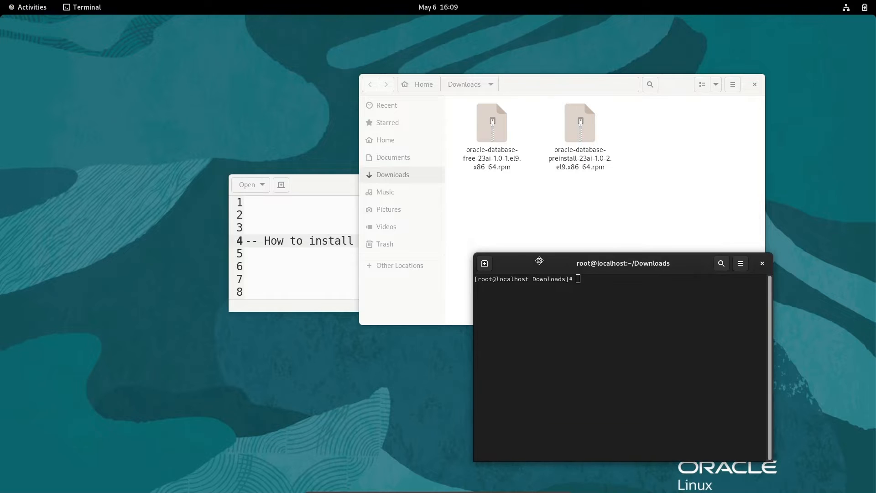
Become root, then note dnf -y localinstall commands for the preinstall and database-free RPMs
text(su)
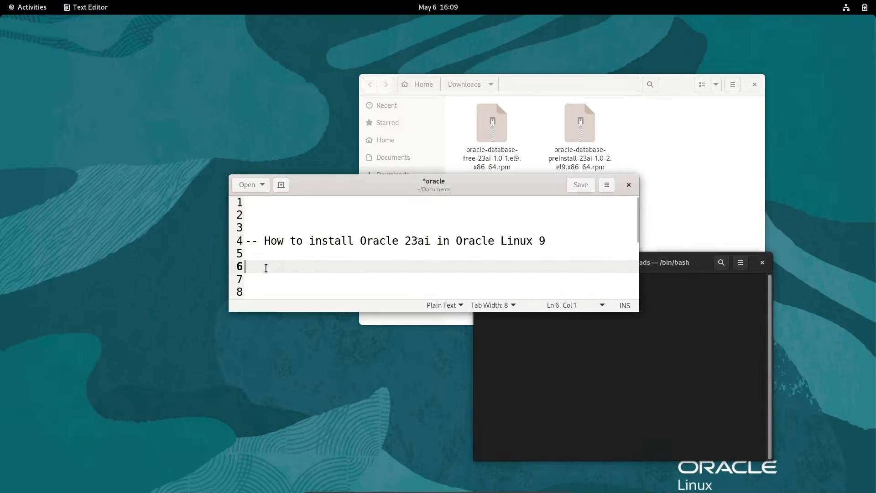
text(dnf -y localinstall oracle-database-preinstall-23ai-*)
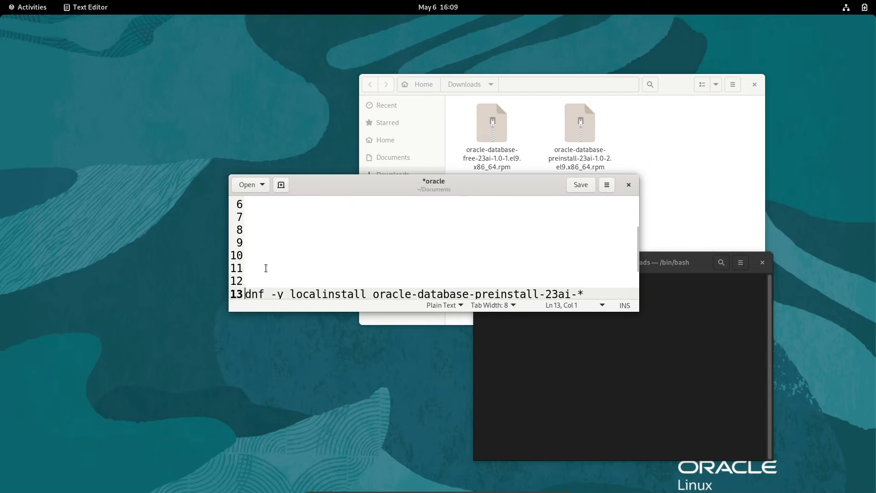
text(dnf -y localinstall oracle-database-free*)
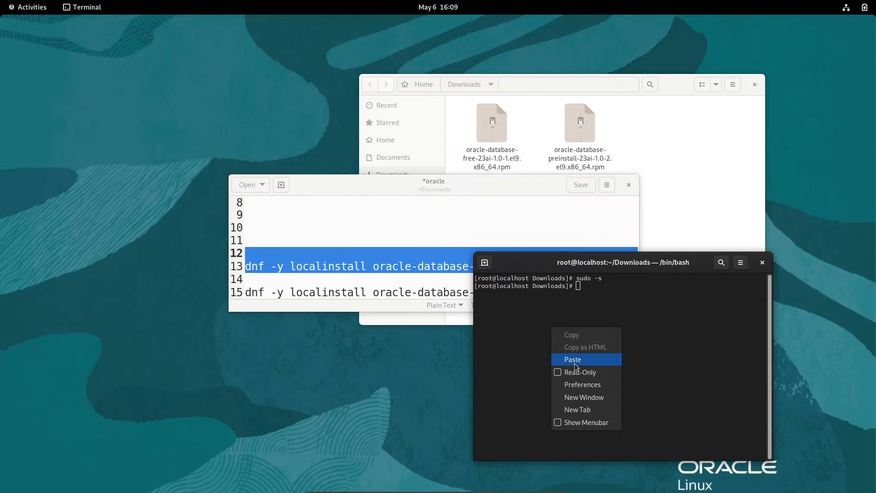
Run dnf -y localinstall oracle-database-preinstall-23ai-* in the root terminal until Complete!
click(572, 359)
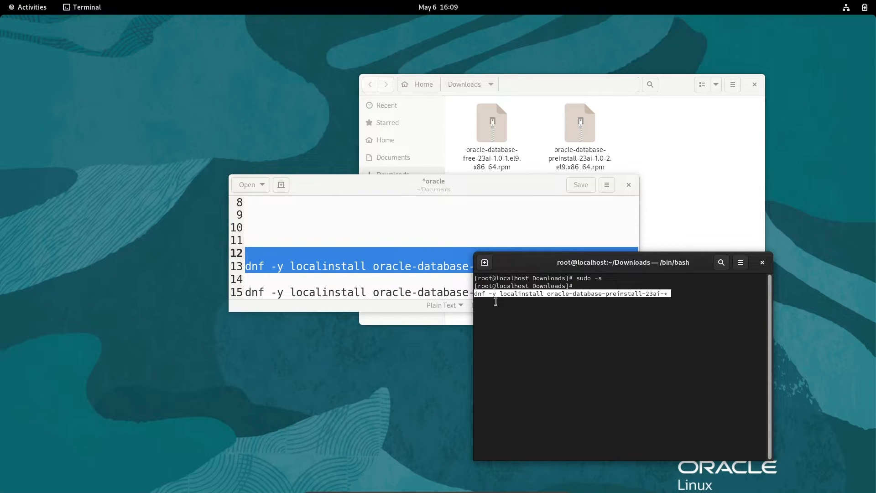
mouse_move(614, 303)
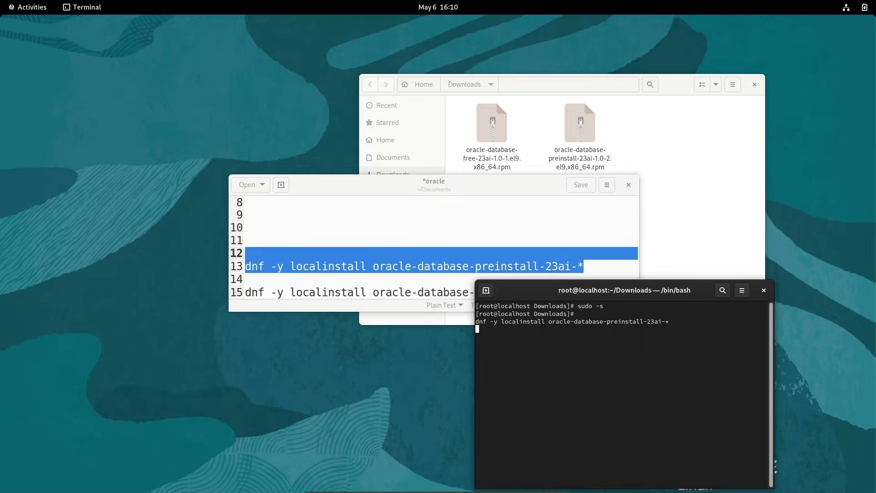
key(Return)
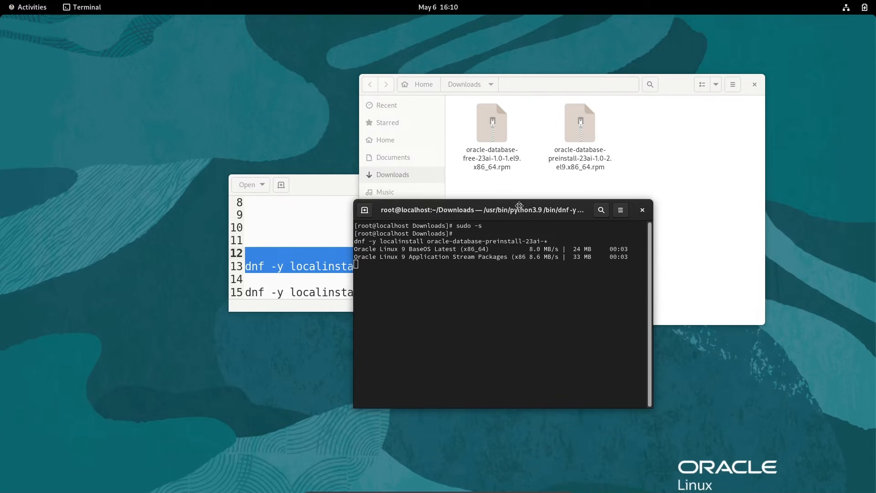
drag(518, 210, 439, 178)
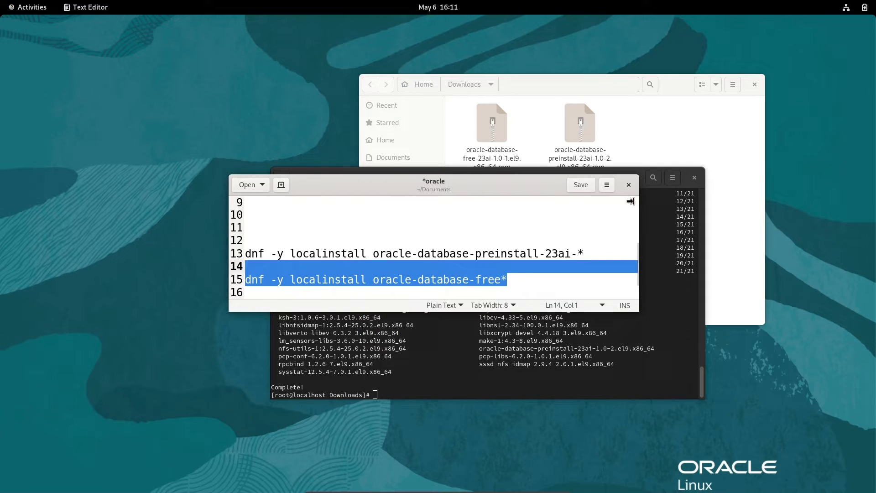
Run dnf -y localinstall oracle-database-free* and wait for the install to report Complete!
right_click(407, 362)
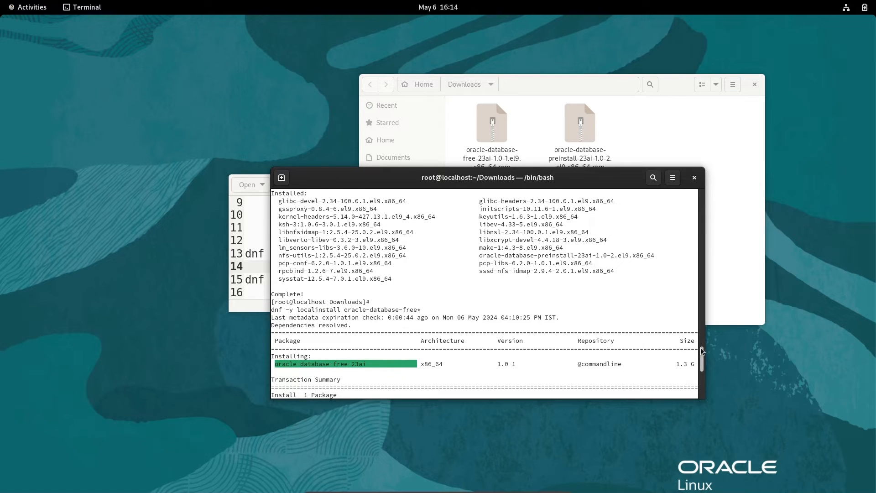
scroll(down, 3)
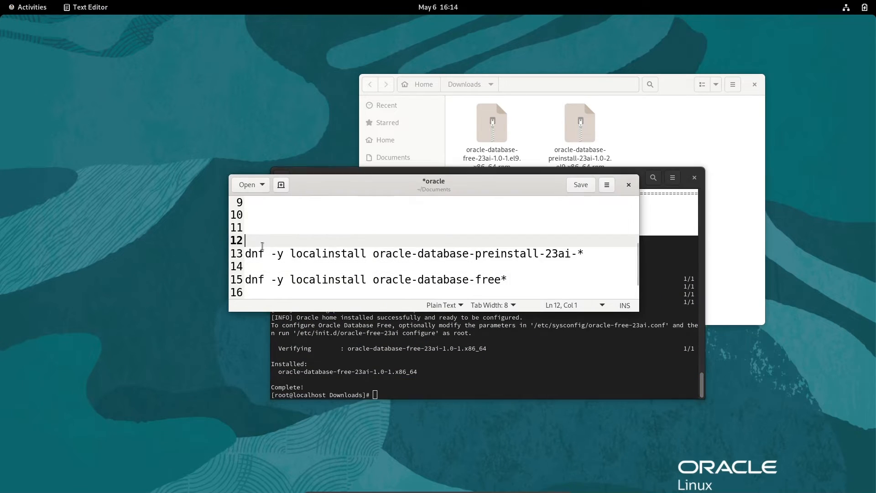
Add sudo /etc/init.d/oracle-free-23ai configure to the notes for creating the FREE database
text(sudo /etc/init.d/oracle-free-23ai configure)
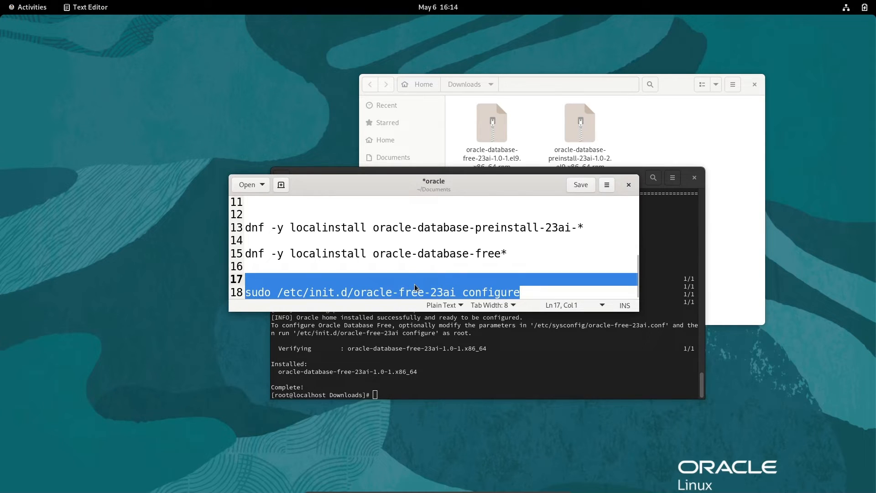
mouse_move(442, 325)
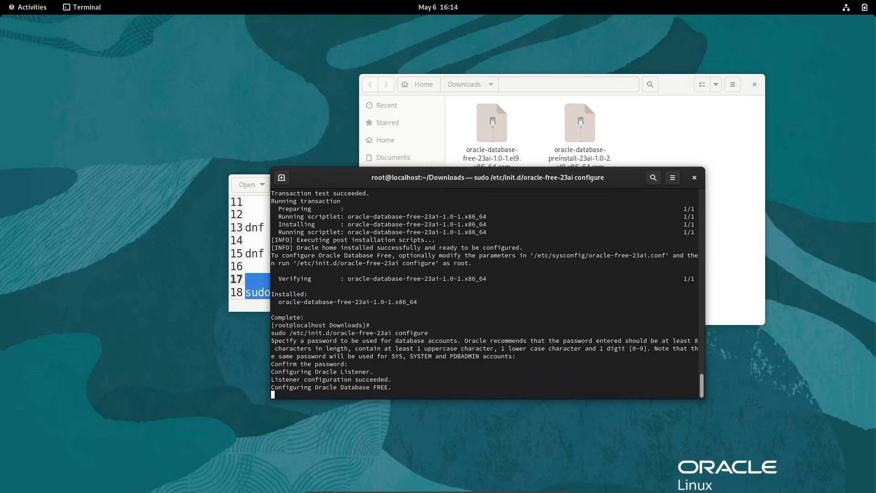
mouse_move(358, 387)
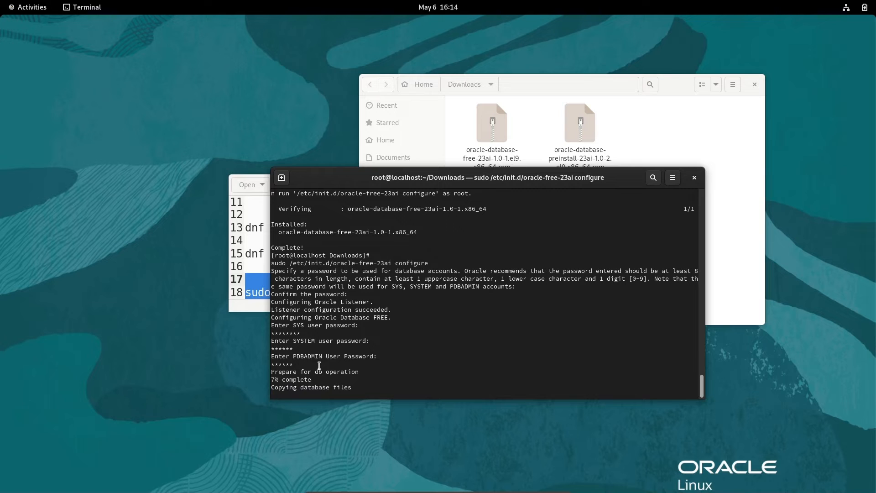
mouse_move(329, 372)
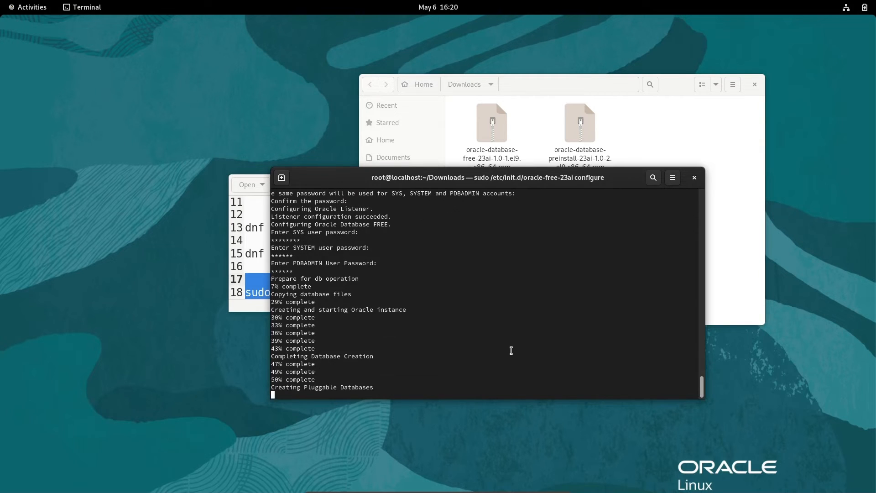
mouse_move(520, 308)
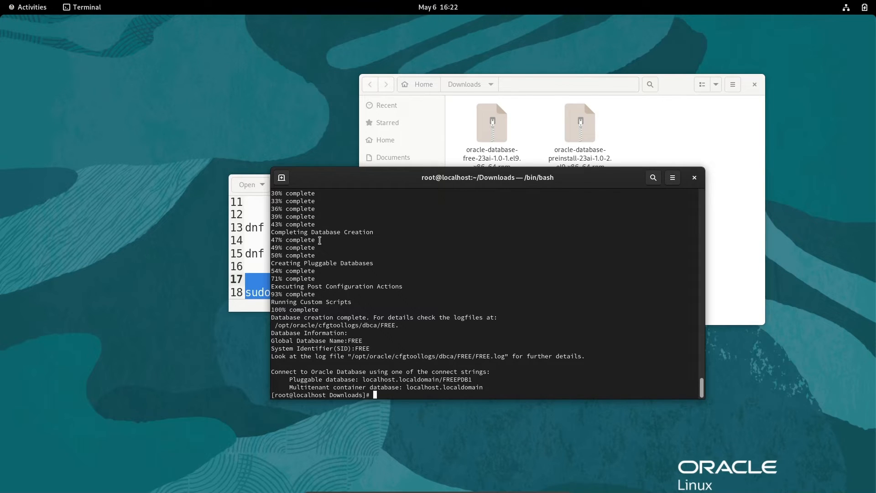
mouse_move(334, 305)
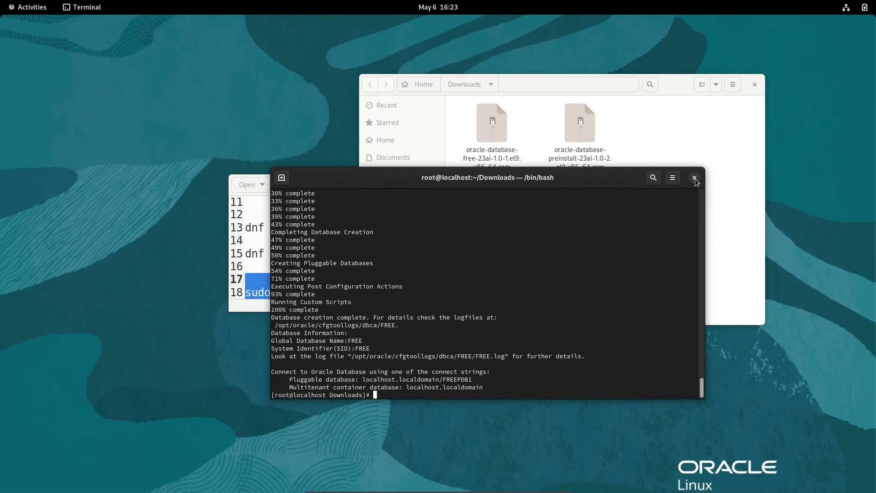
Close the installation terminal despite its running process and launch a fresh centred root terminal
click(695, 178)
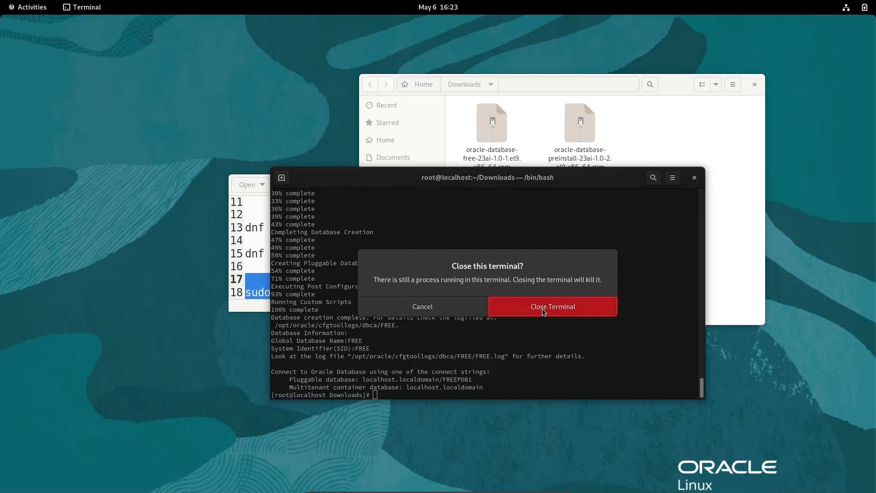
click(552, 307)
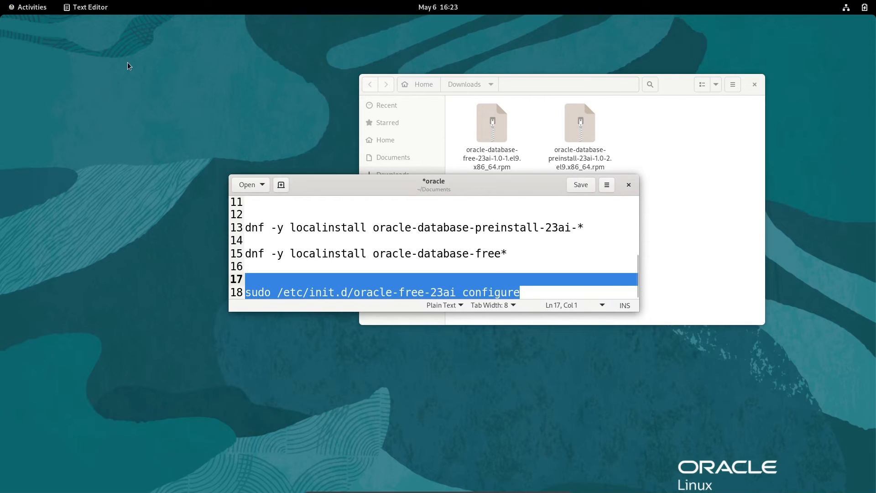
click(27, 7)
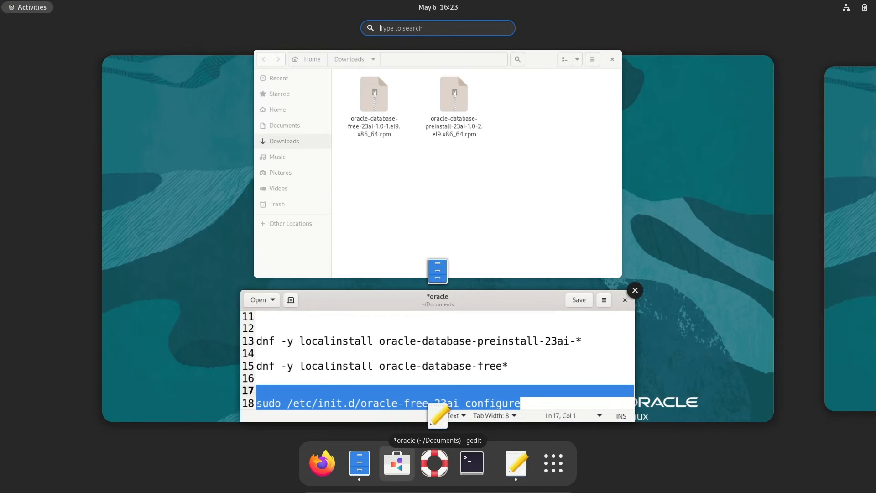
click(471, 463)
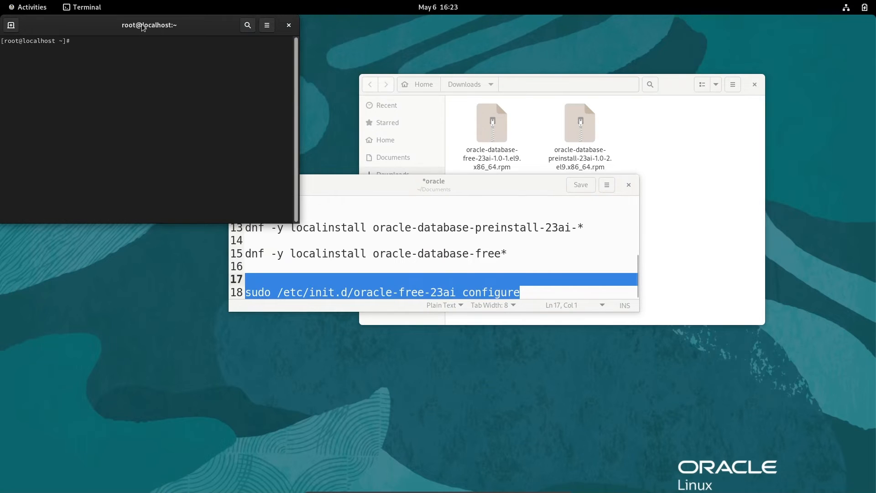
drag(148, 24, 345, 97)
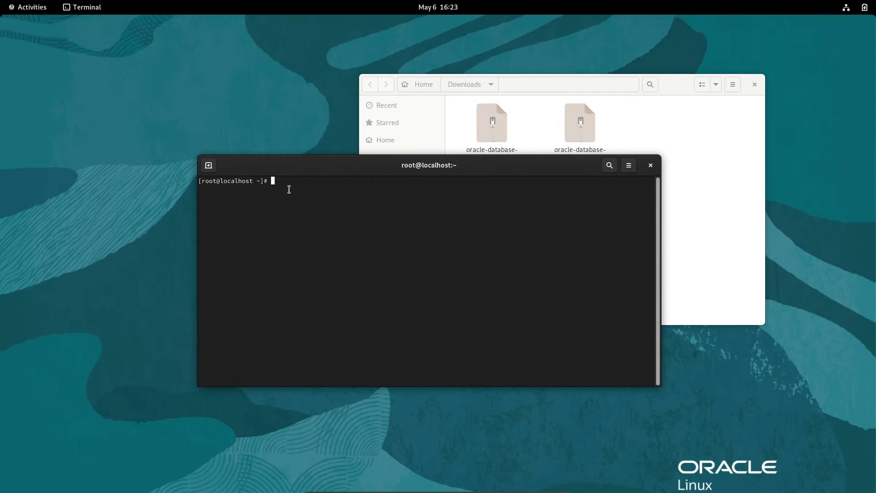
Export ORACLE_SID=FREE in the new shell
text(expo)
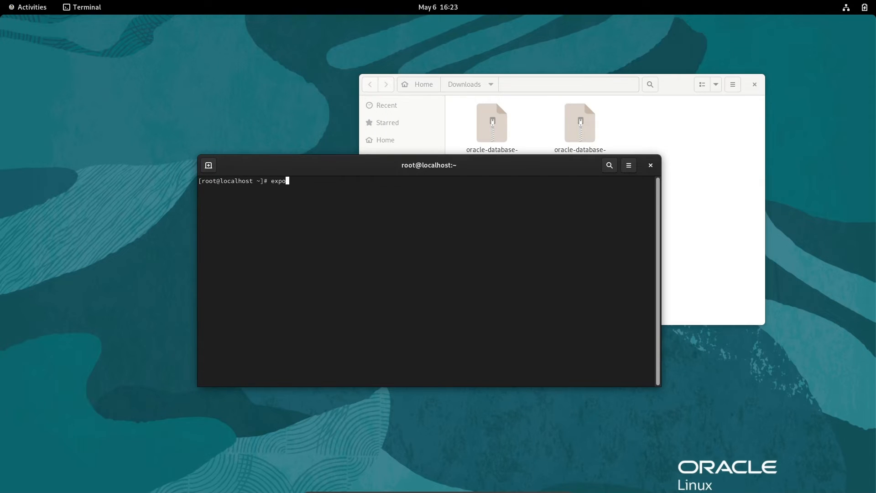
text(rt)
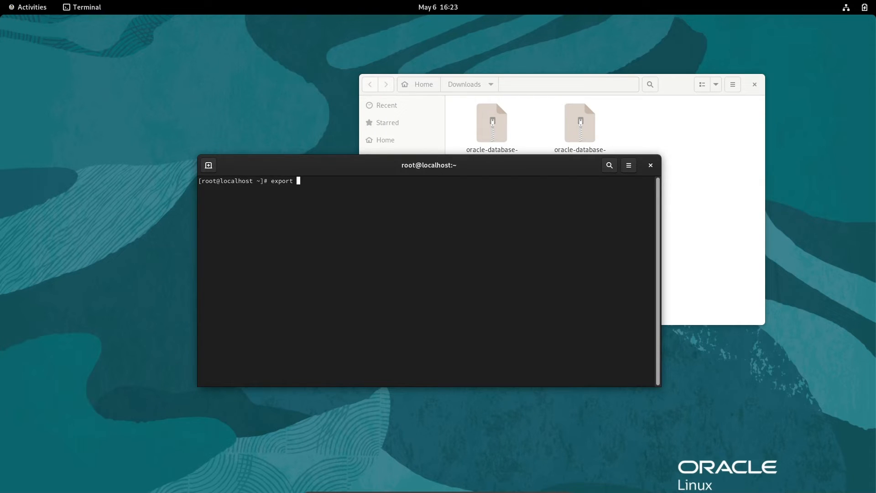
text(ORA)
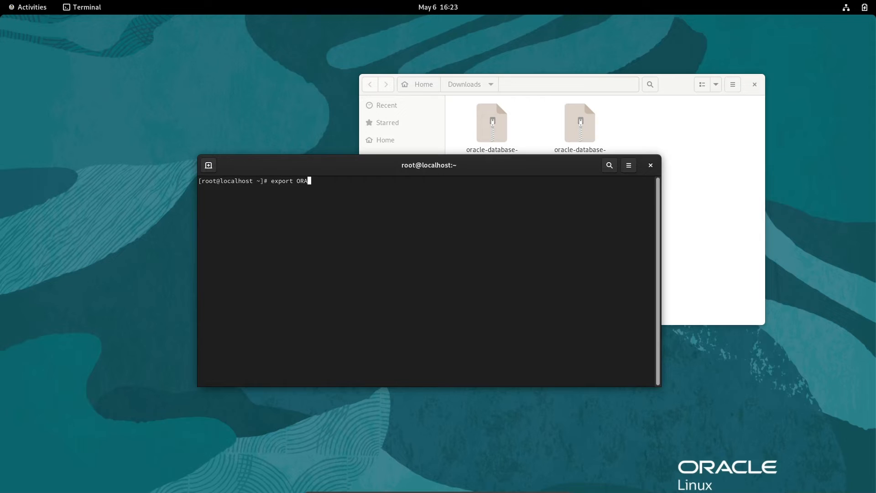
text(CLE_)
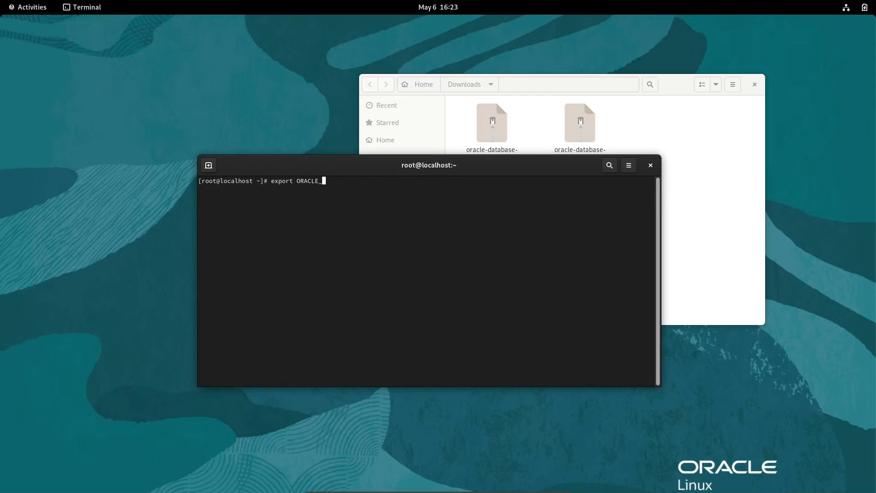
text(S)
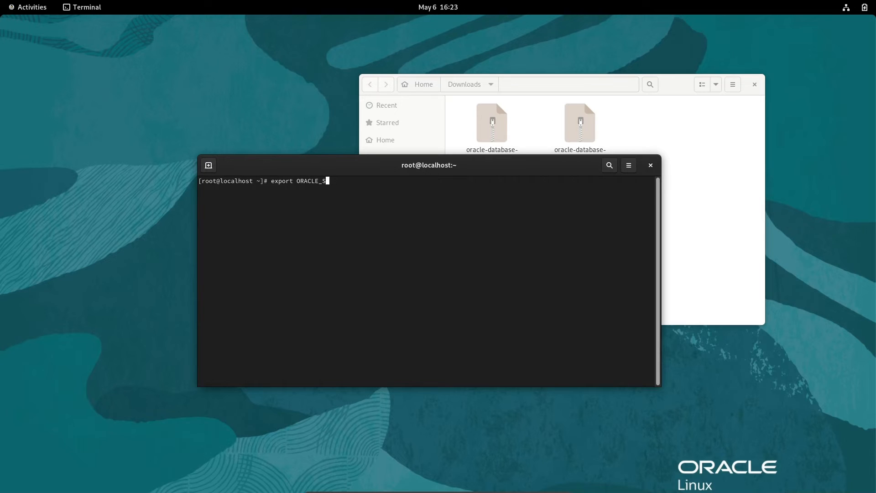
text(ID)
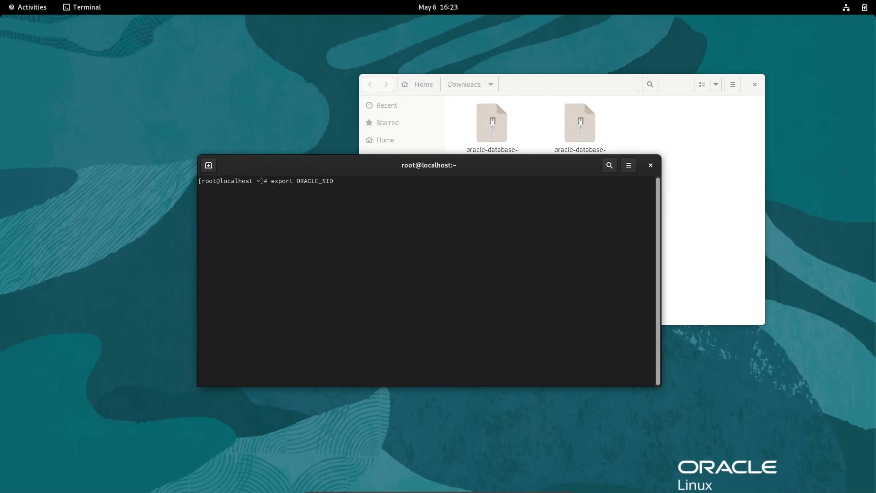
text(=)
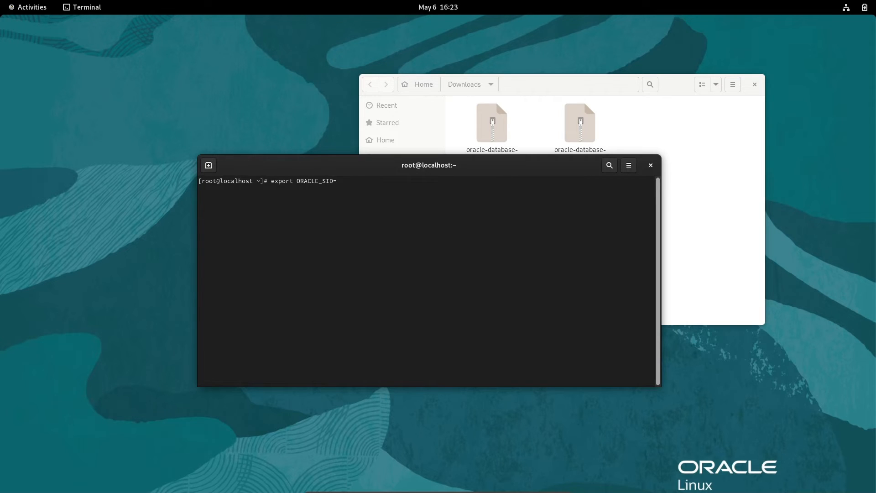
text(FREE)
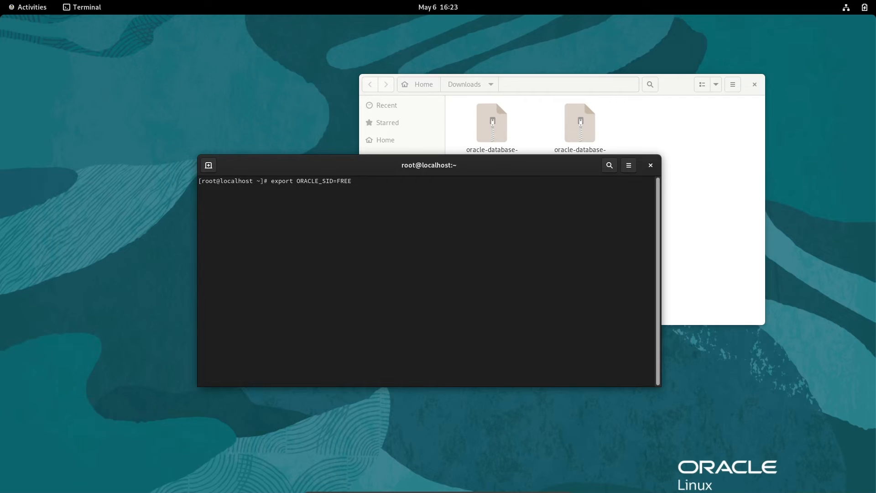
key(Return)
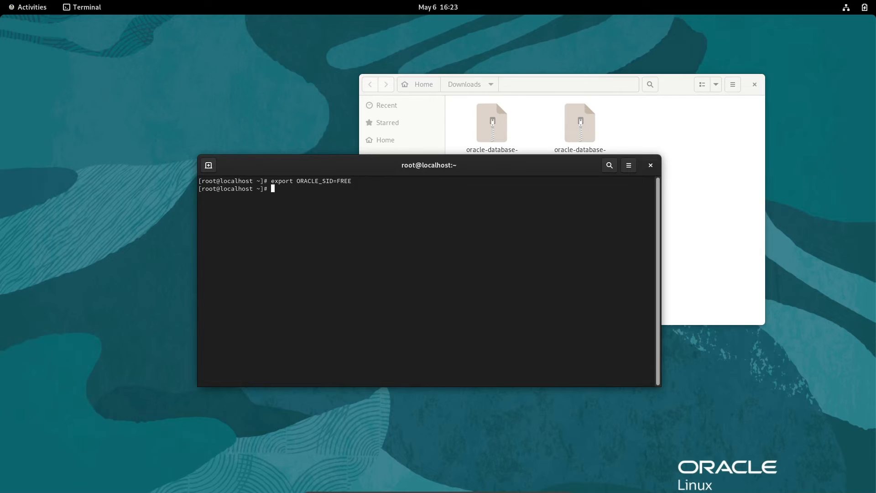
Export ORACLE_ASK=NO and begin an export ORACLE_HOME= line awaiting its path
text(export O)
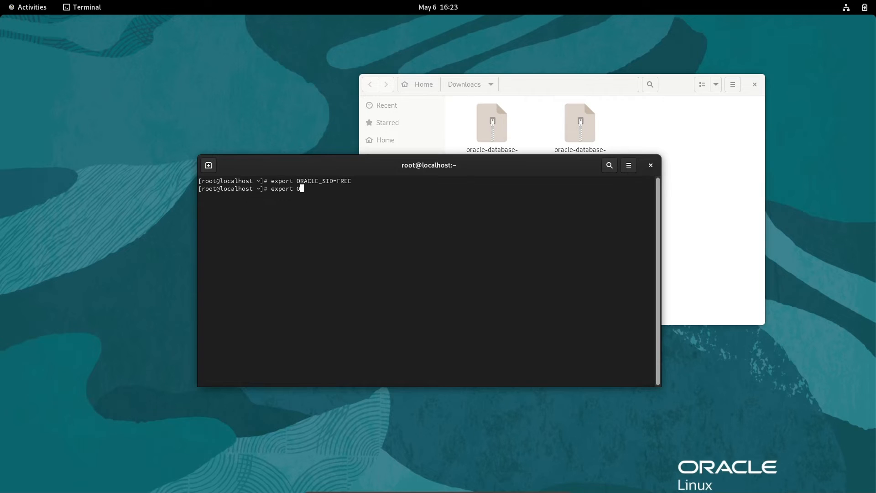
text(RACLE)
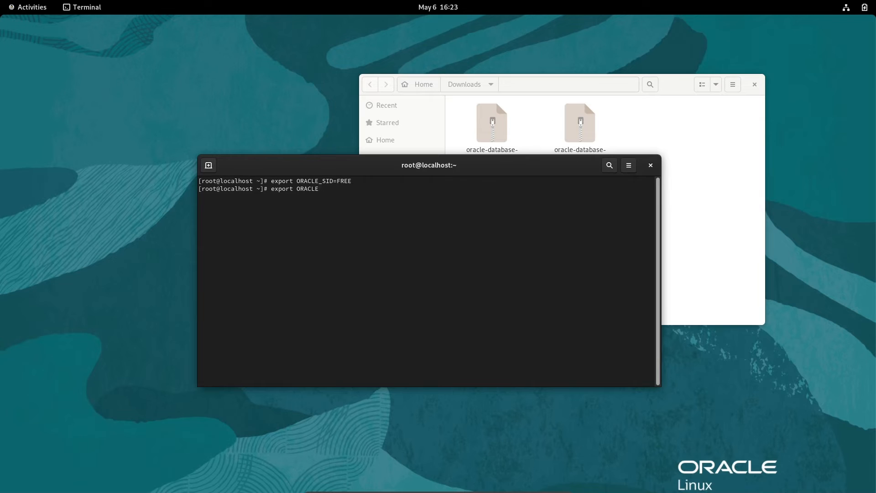
text(_ASK)
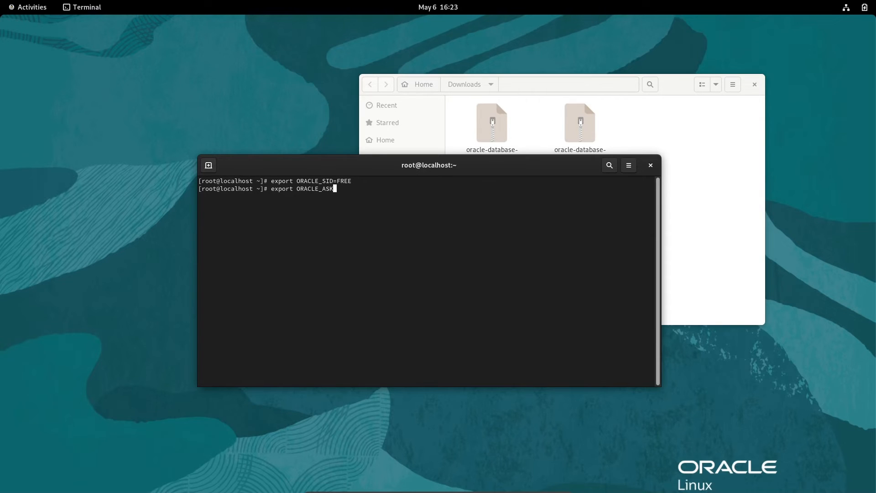
text(=NO)
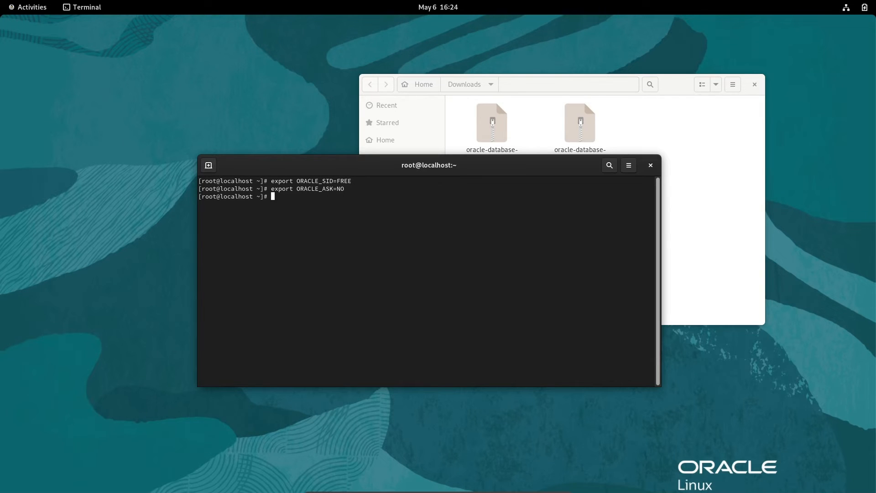
text(ex)
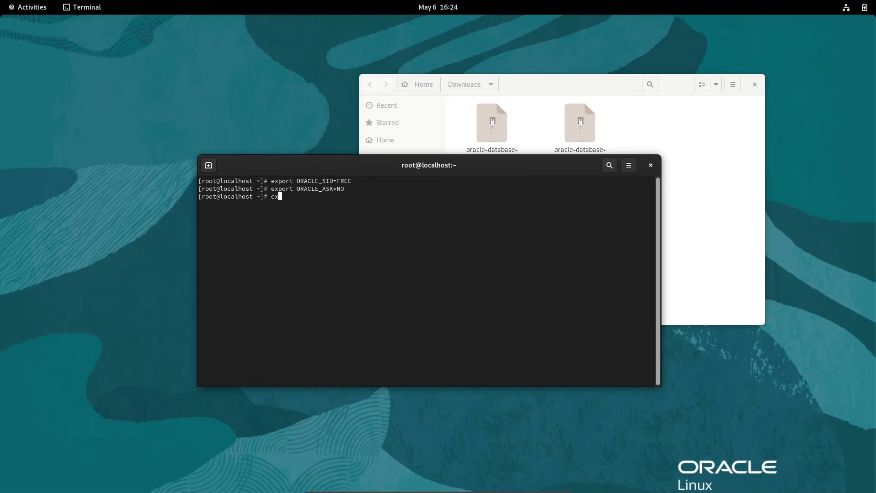
text(port)
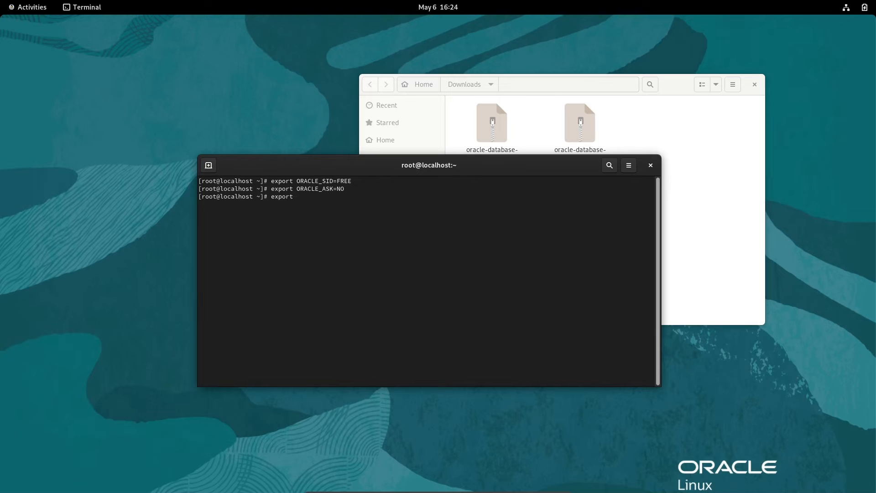
text(ORACL)
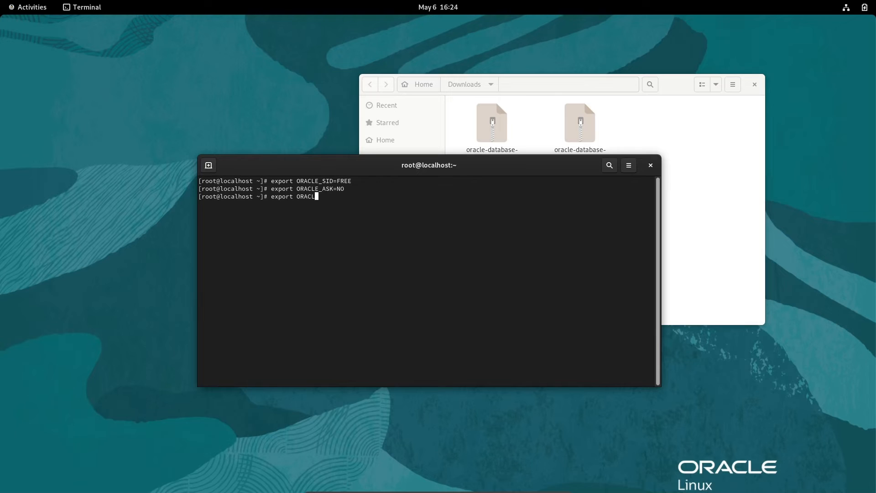
text(_H)
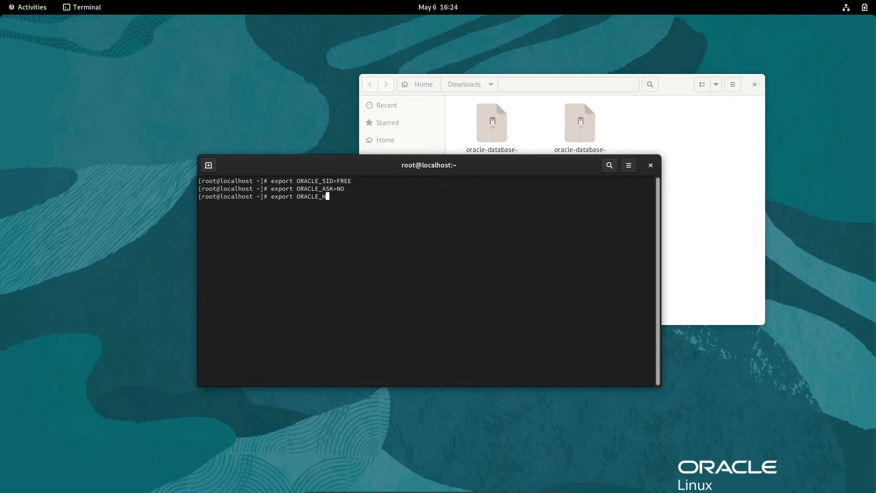
text(OME)
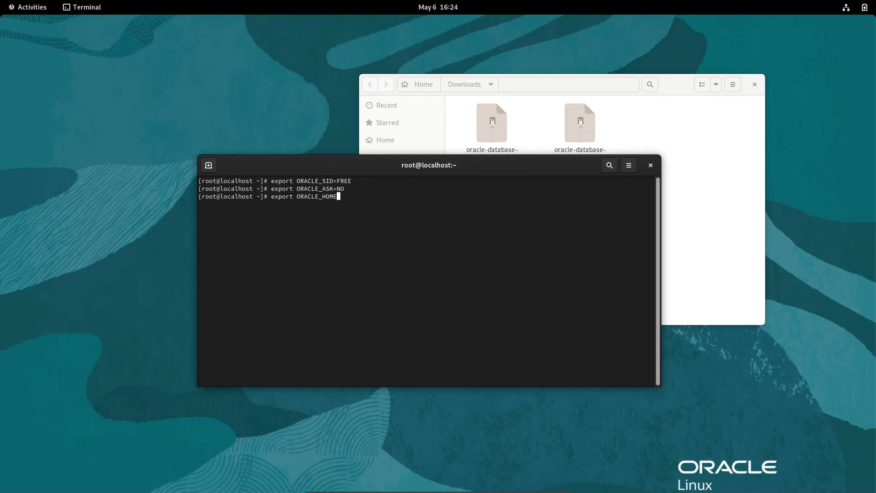
text(=)
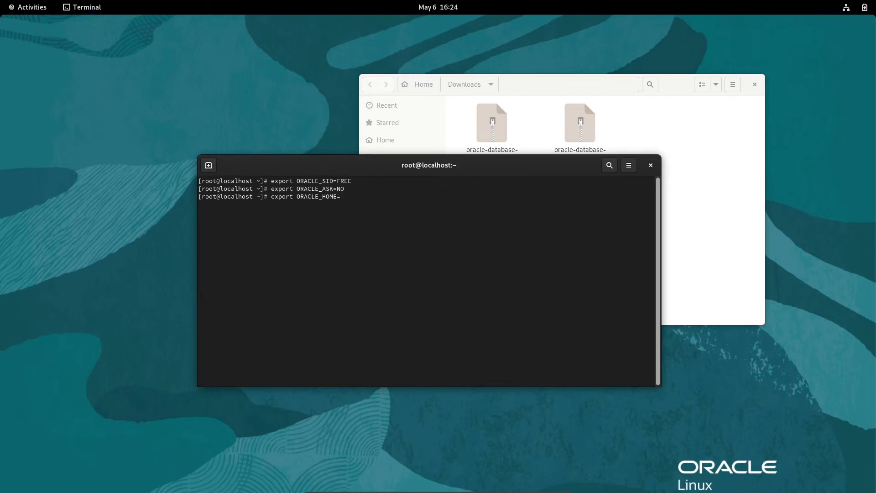
mouse_move(673, 150)
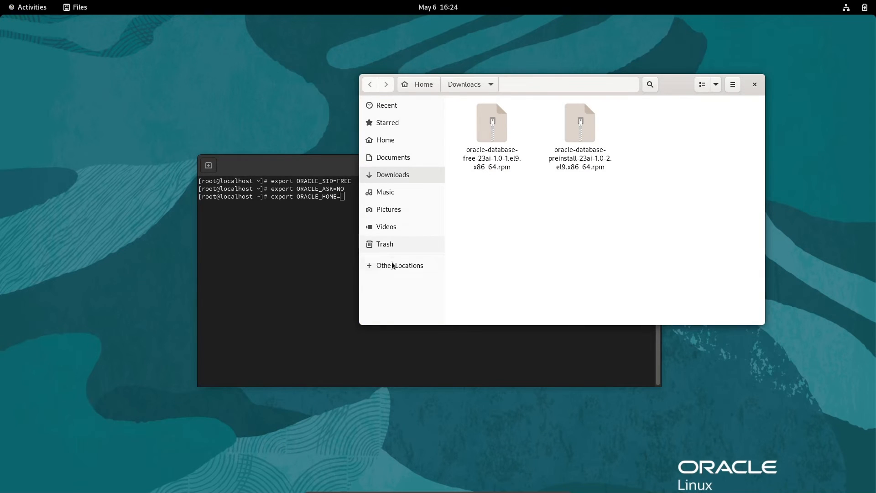
Browse Other Locations to the computer root and enter /opt/oracle in Files
click(400, 265)
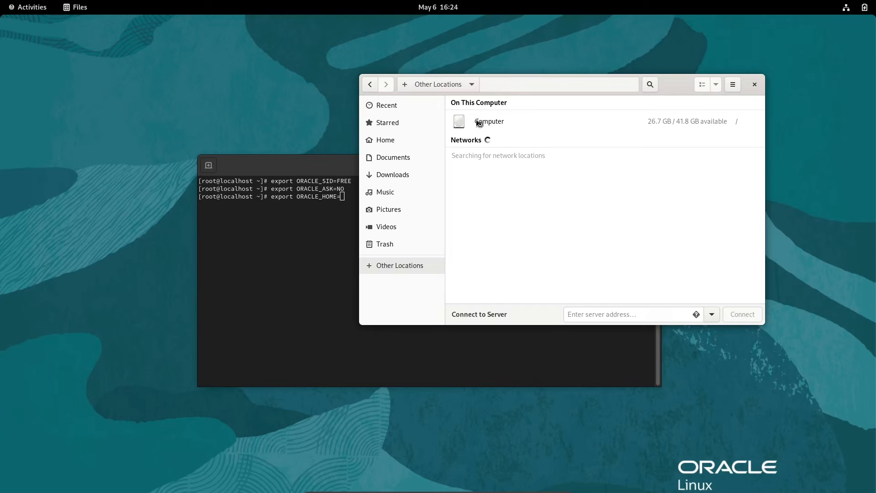
double_click(489, 121)
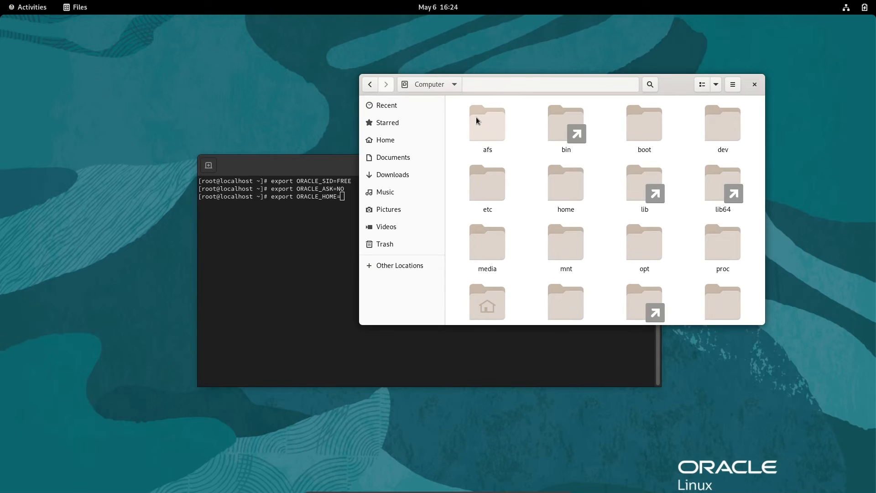
click(643, 242)
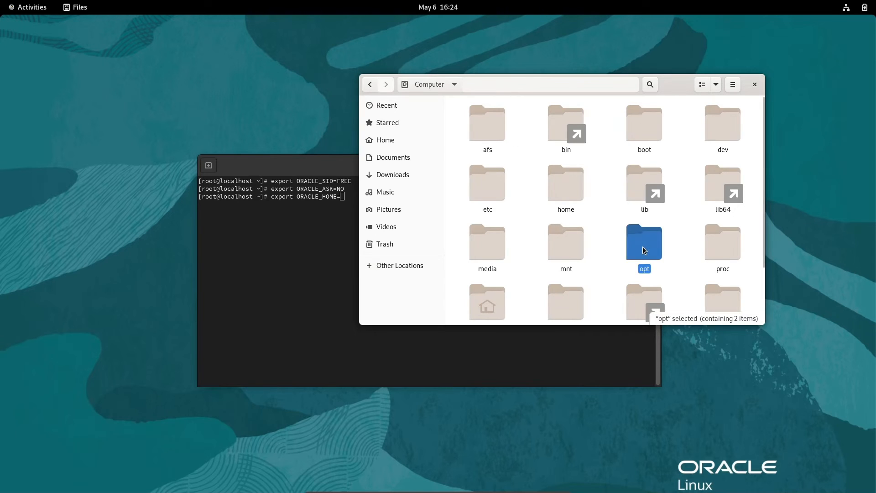
right_click(643, 243)
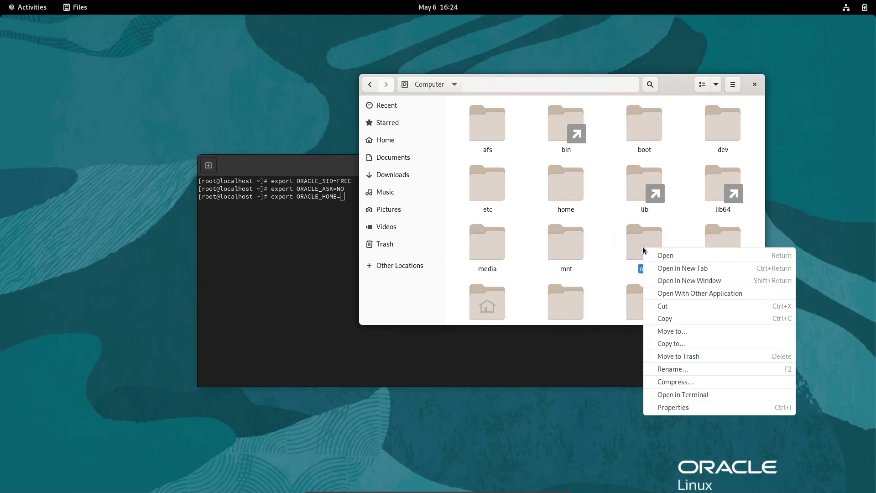
click(665, 255)
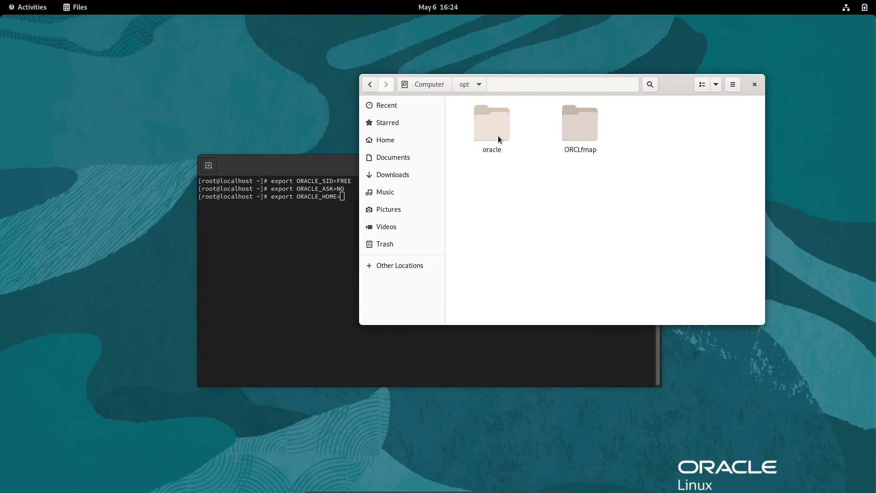
double_click(491, 124)
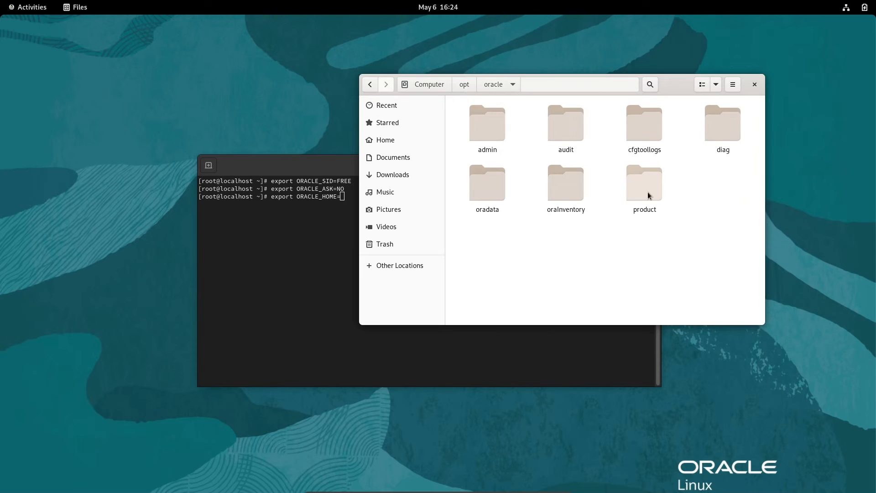
Continue into product, 23ai and the dbhomeFree Oracle home folder
double_click(643, 181)
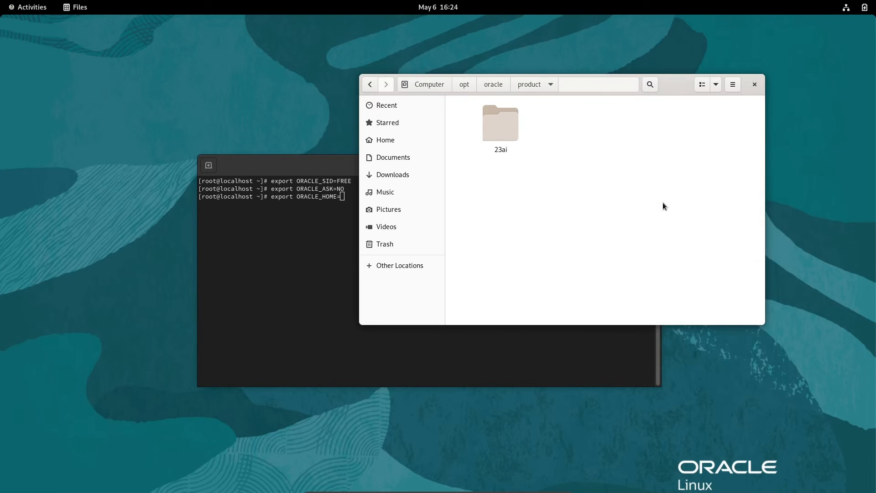
right_click(500, 124)
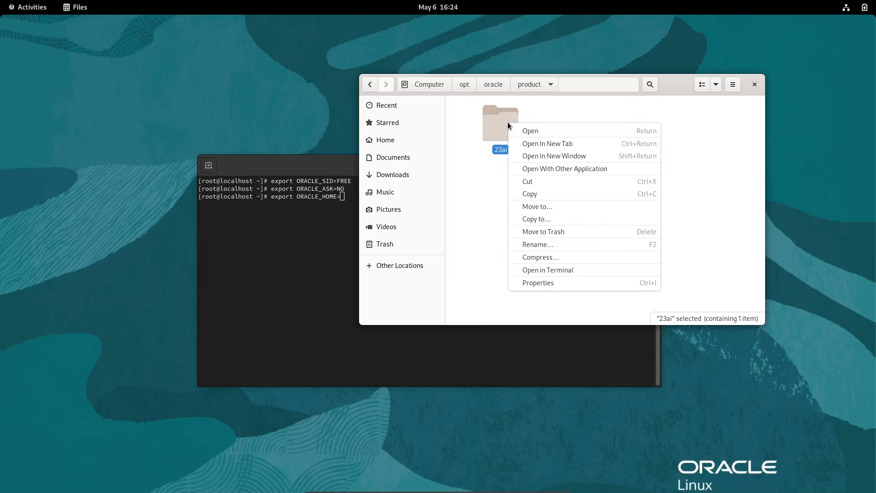
click(529, 131)
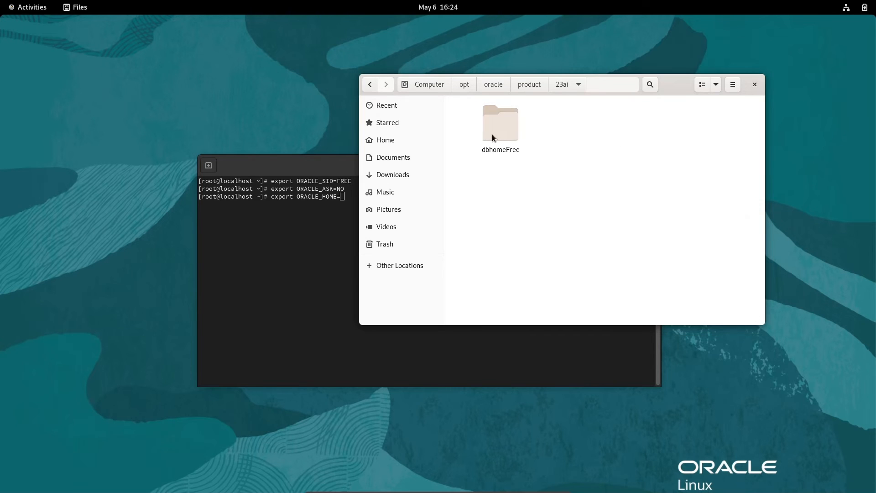
right_click(499, 122)
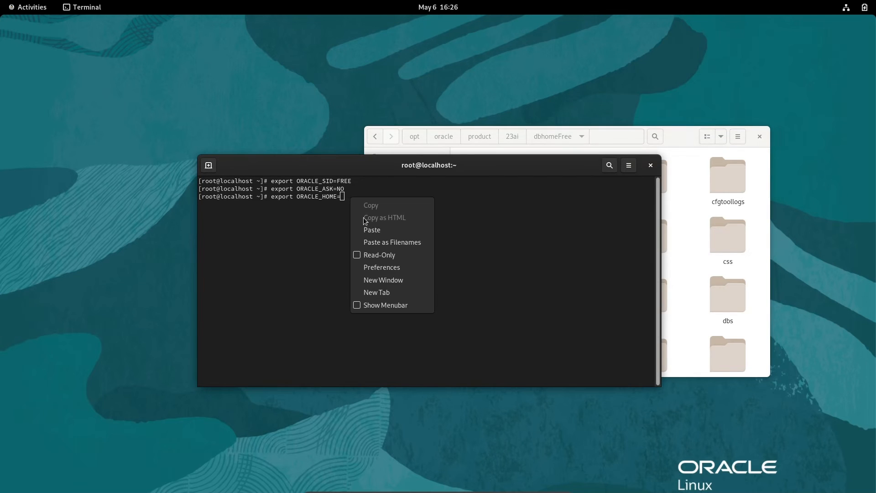
Export ORACLE_HOME as /opt/oracle/product/23ai/dbhomeFree by pasting the path and running the command
click(371, 230)
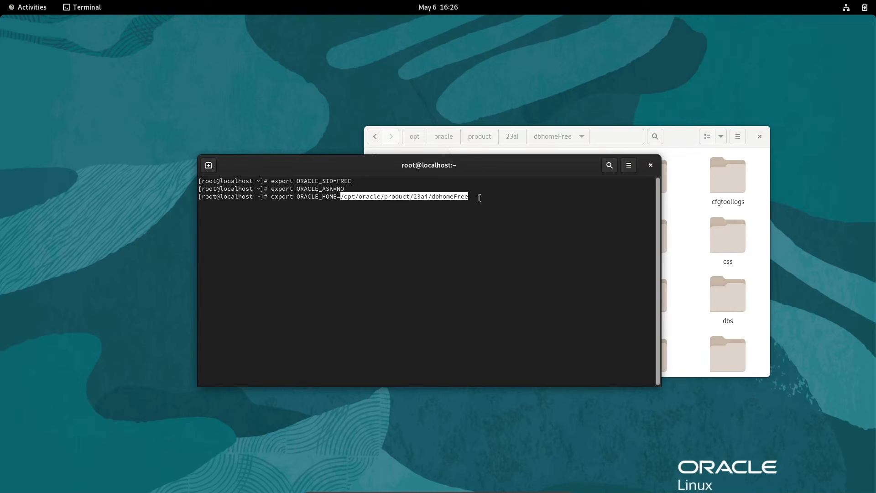
key(Return)
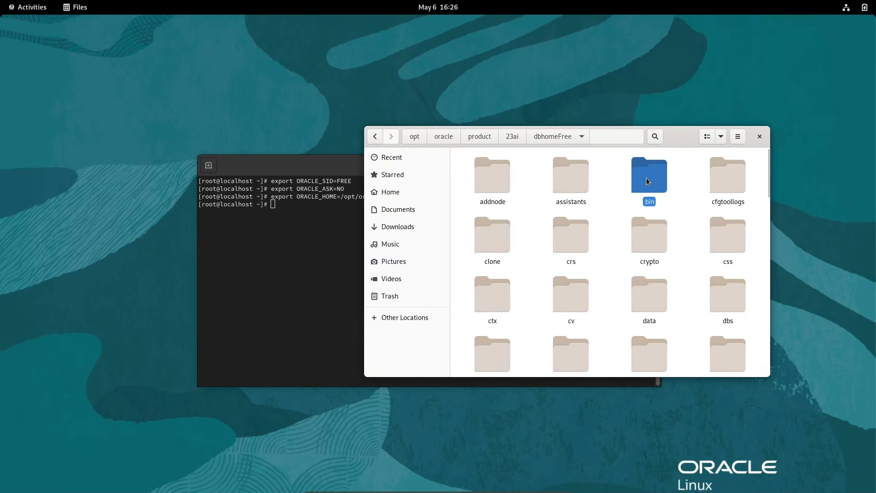
Search the dbhomeFree bin folder for 's' and select the sqlplus executable, then return to the Terminal
right_click(649, 176)
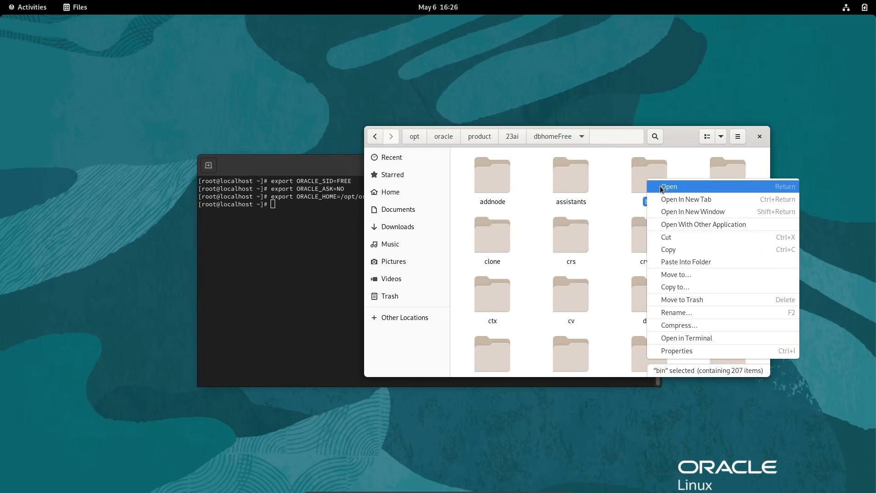
text(s)
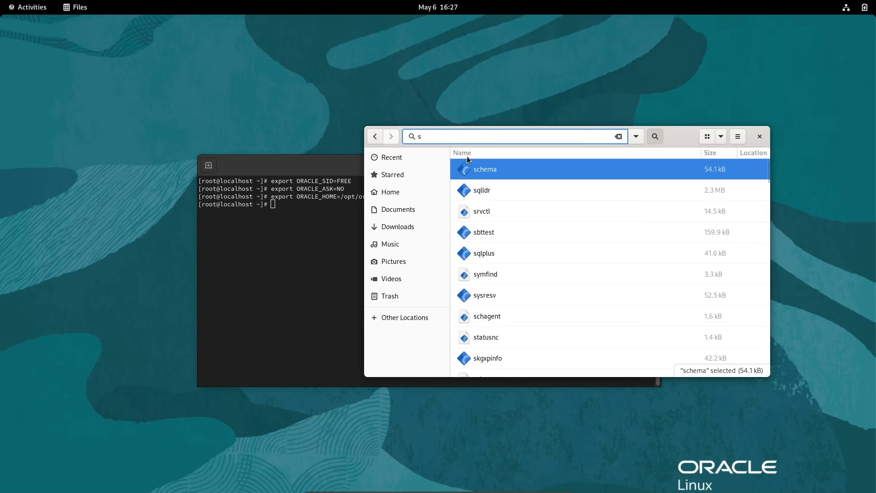
click(484, 253)
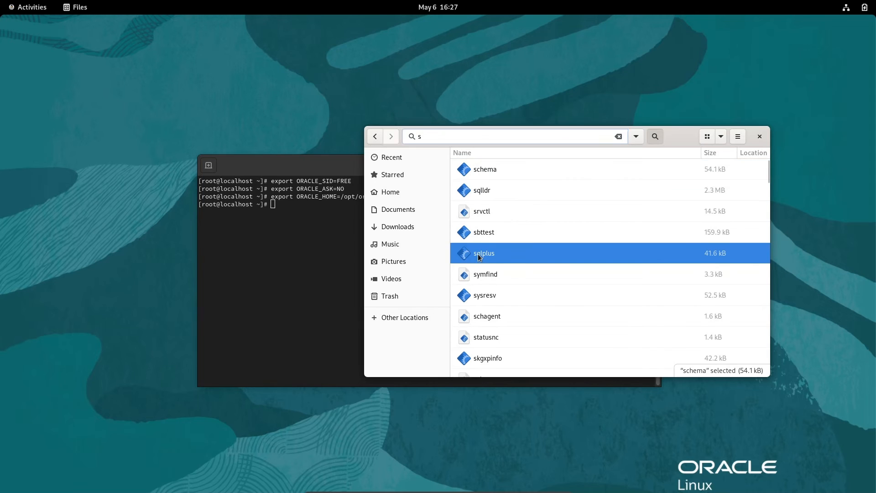
click(484, 253)
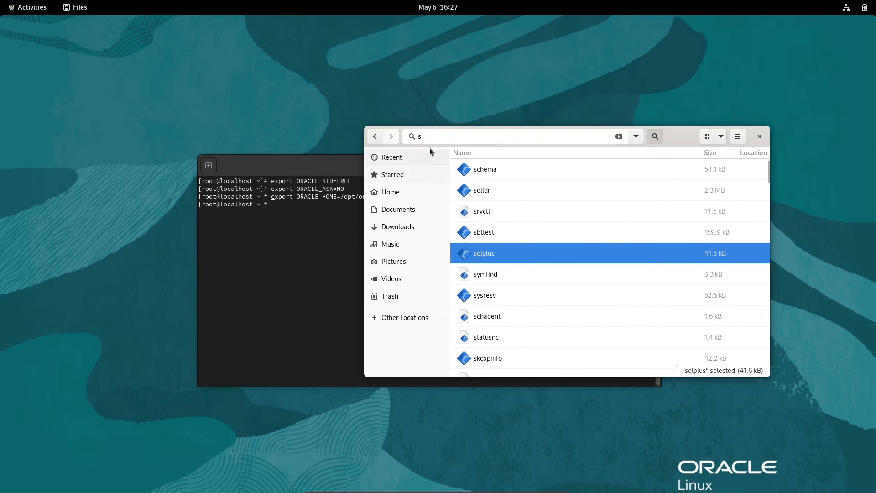
click(375, 136)
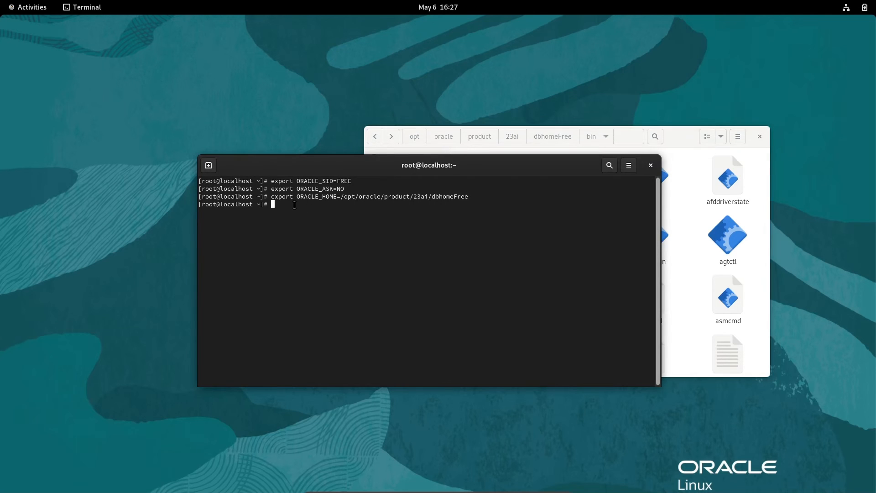
Change into $ORACLE_HOME/bin and list its contents, highlighting sqlplus in the listing
text(cd)
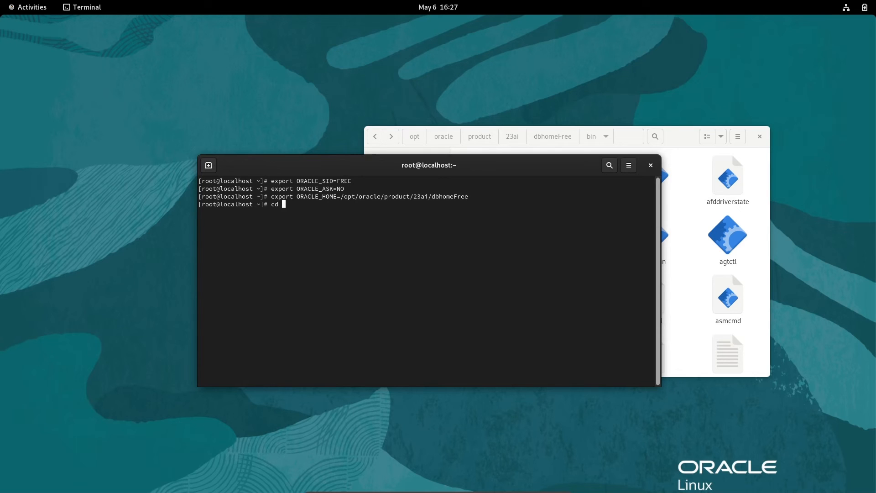
text($)
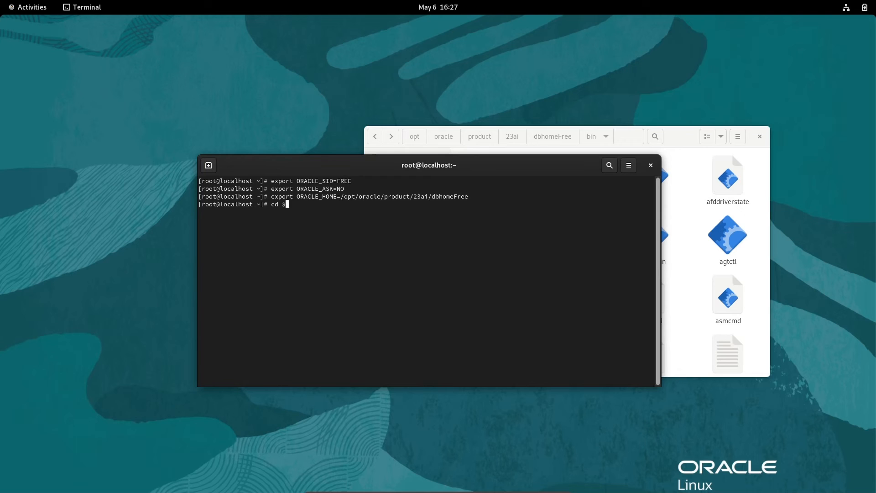
text(O)
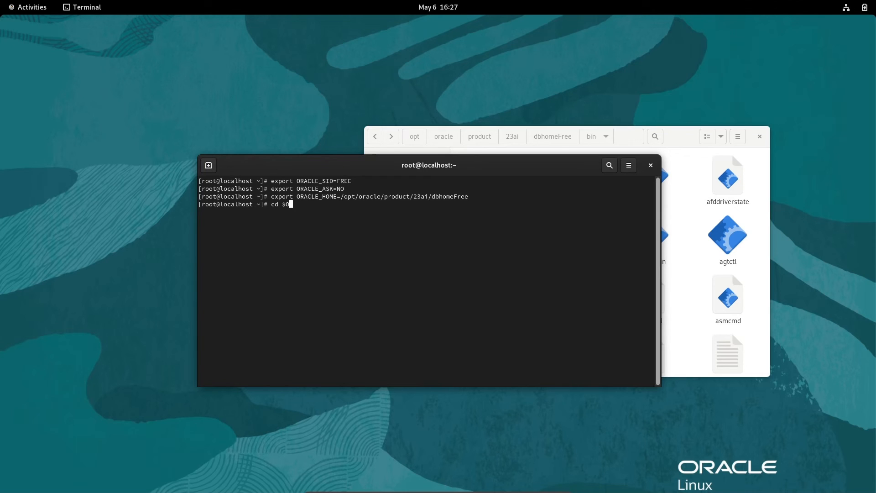
text(RAC)
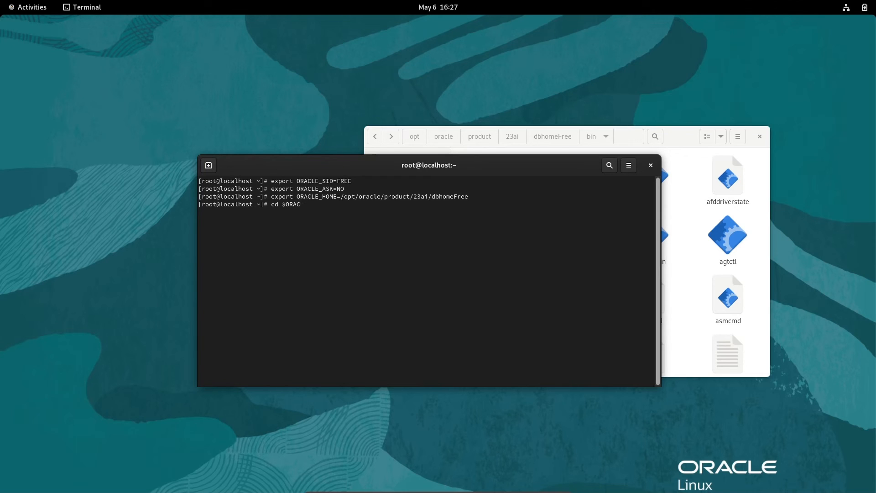
text(LE)
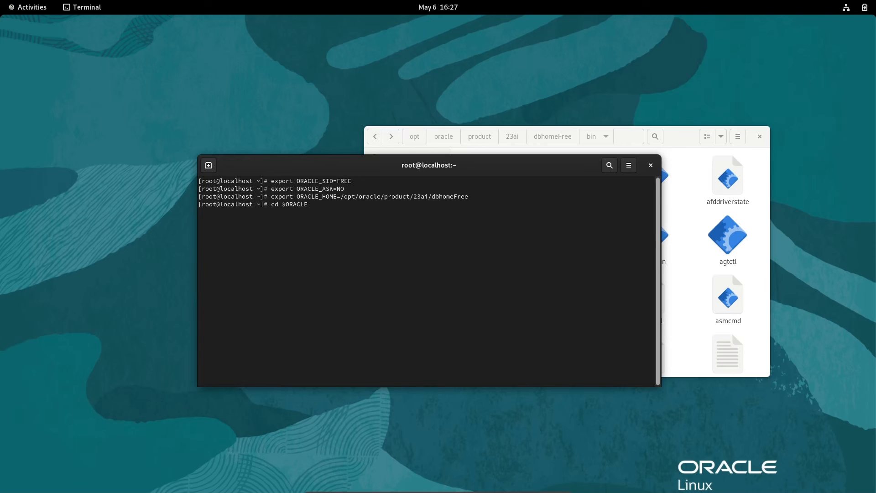
text(H)
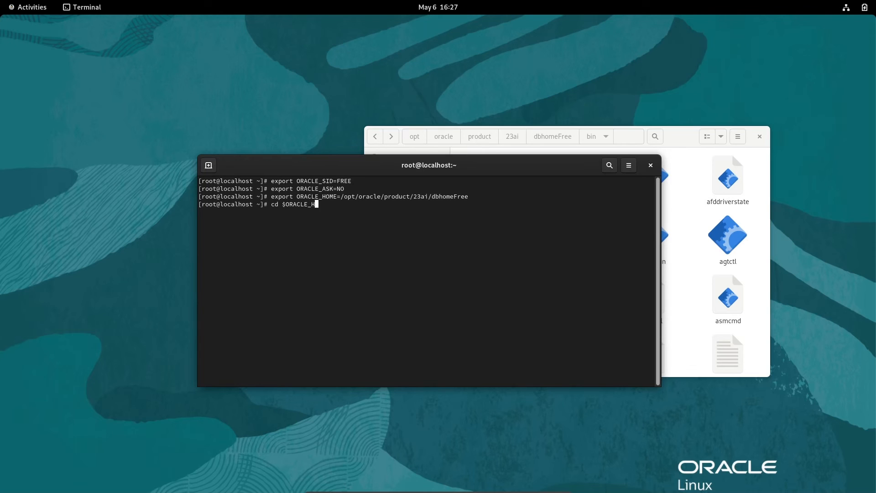
text(OME/)
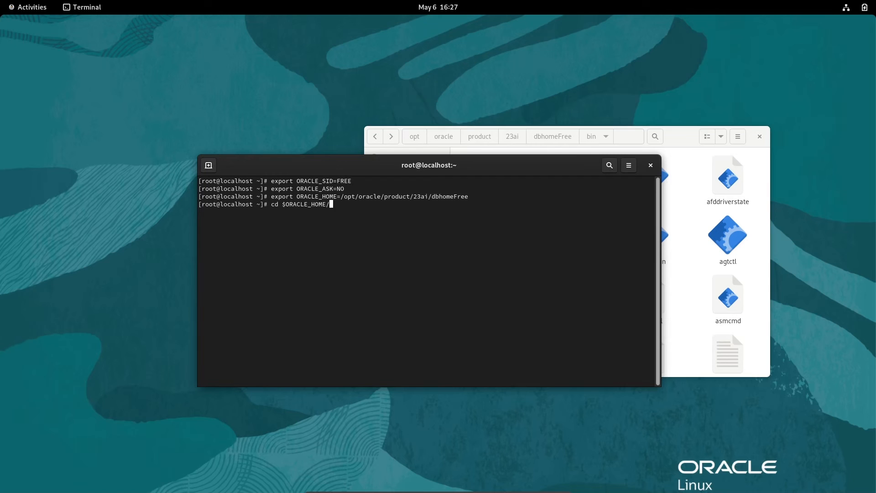
text(bin)
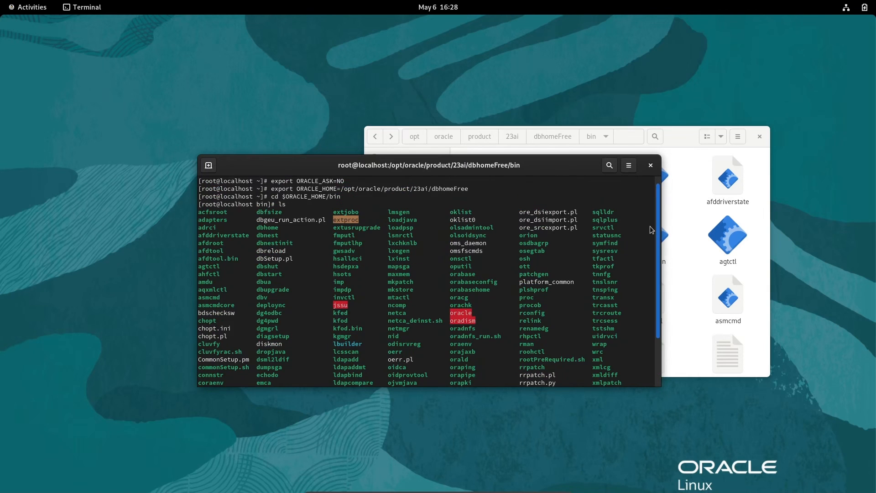
scroll(down, 3)
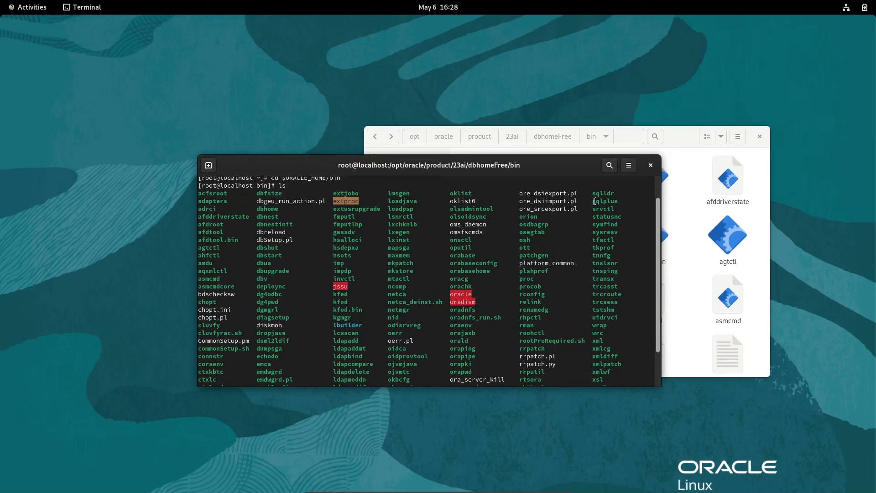
double_click(604, 200)
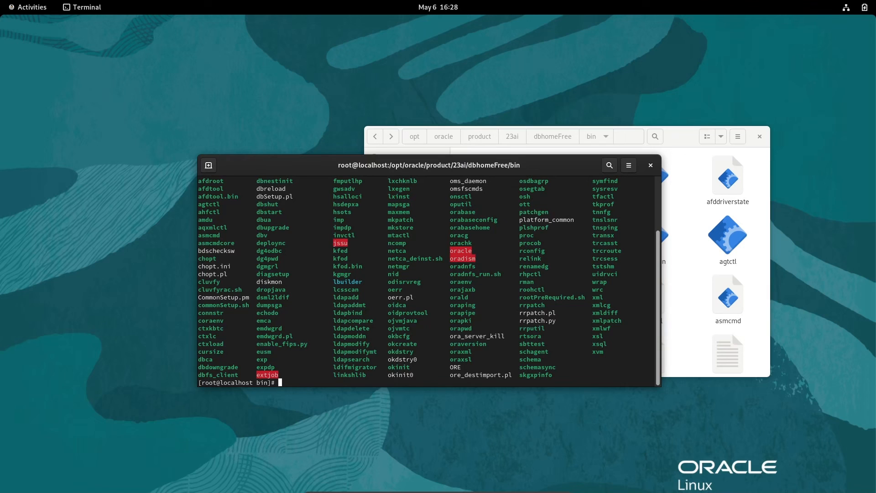
Run ./sqlplus sys@localhost:1521/FREEPDB1 as sysdba to start SQL*Plus against the pluggable database
text(.)
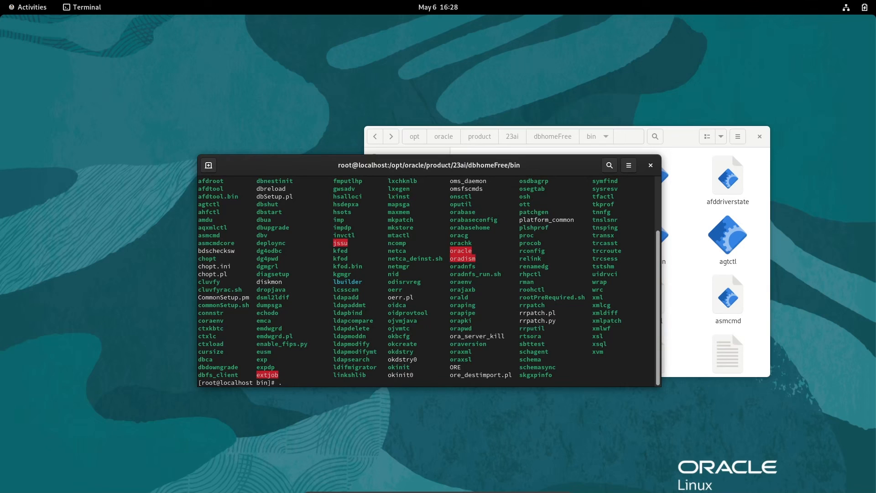
text(./)
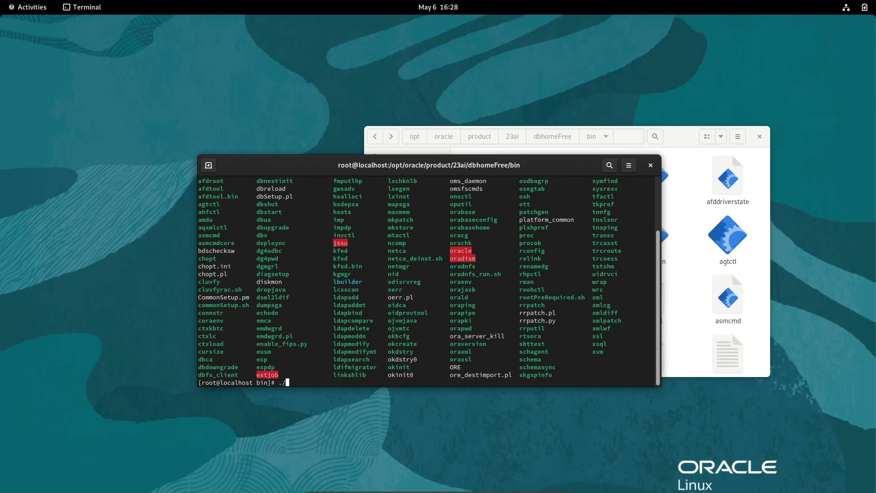
text(sqlpl)
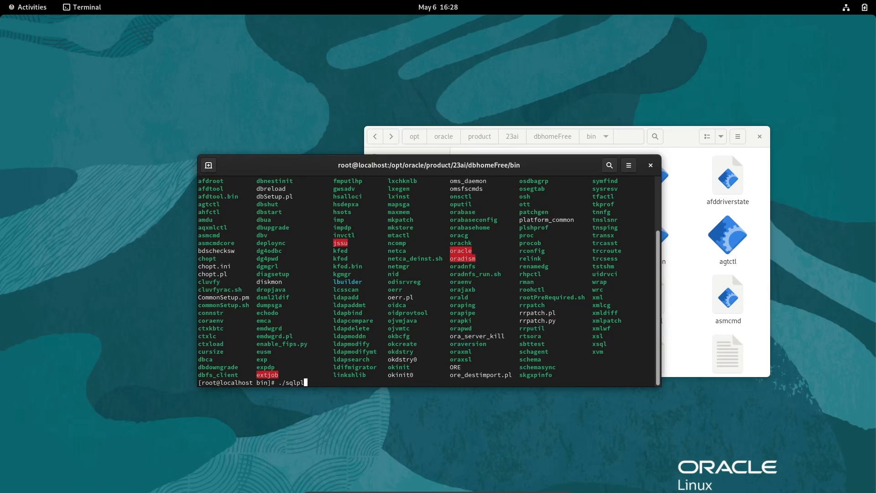
text(us sys)
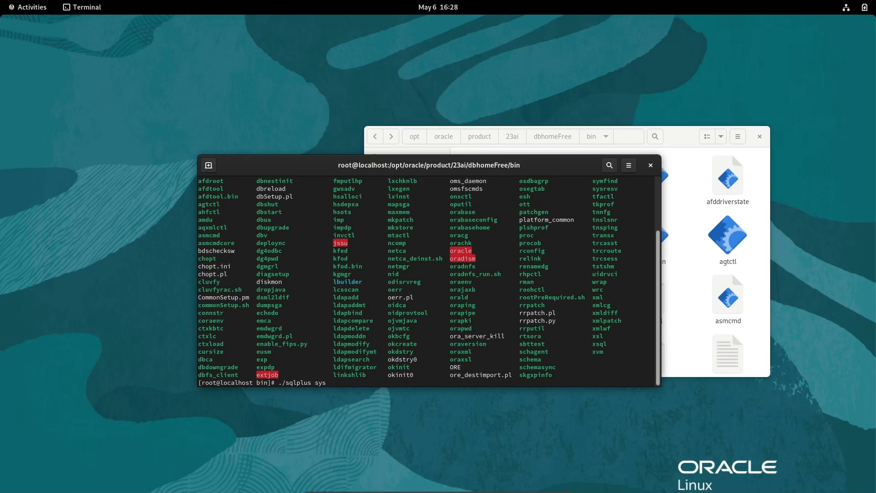
text(@localhost)
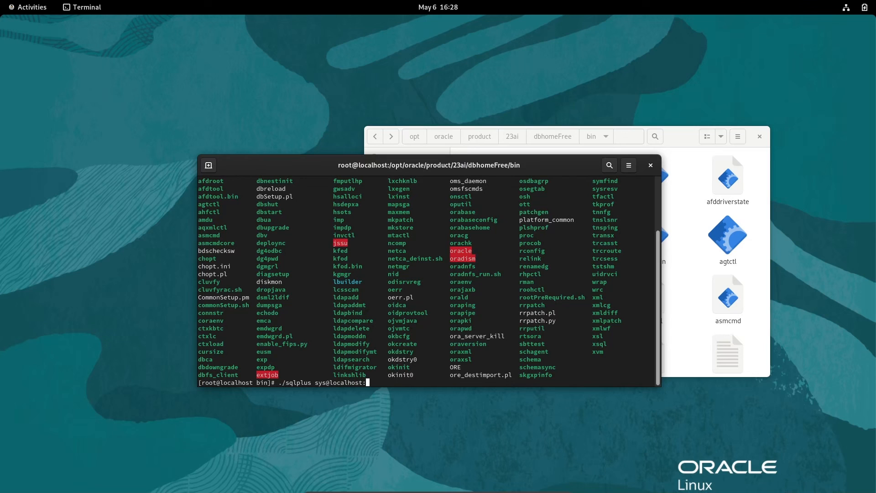
text(:1521)
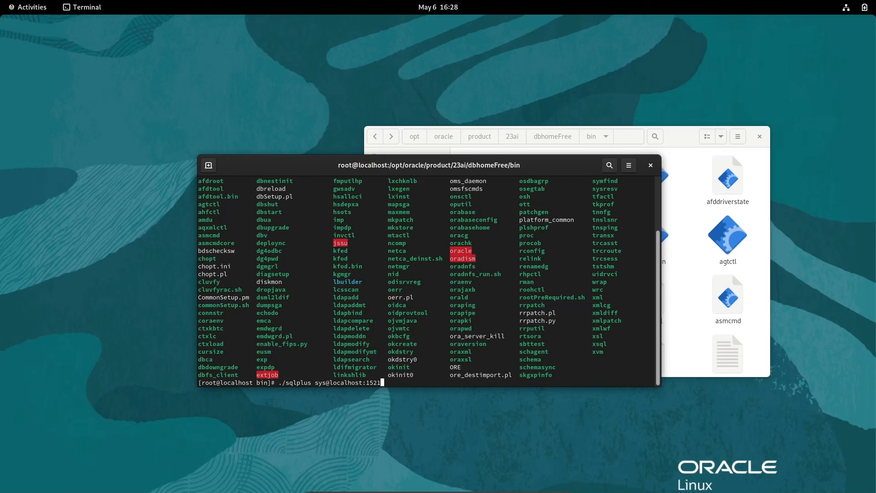
text(/)
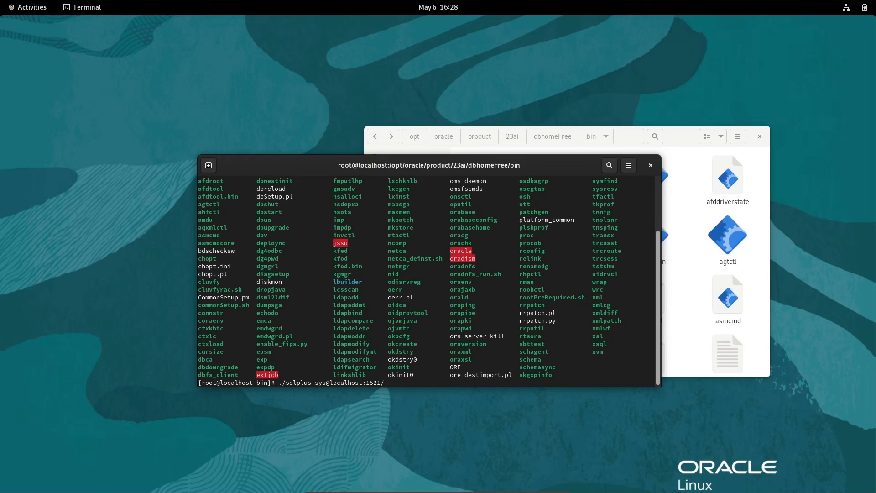
text(FREE)
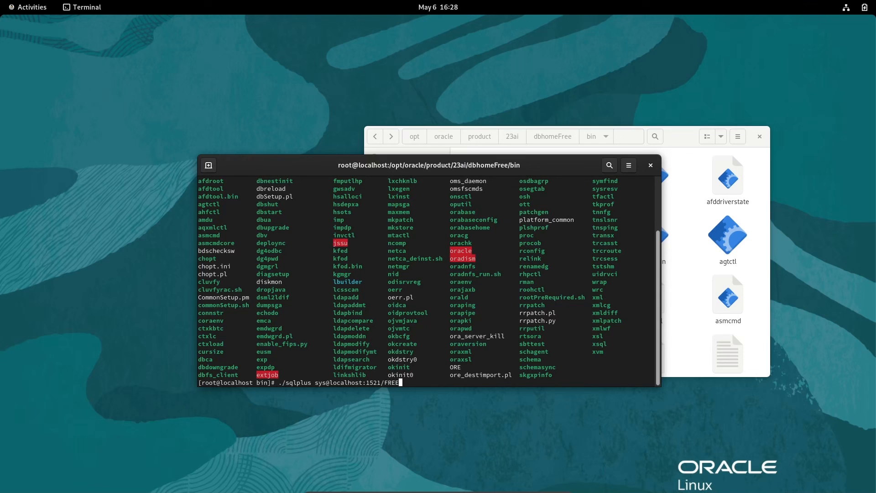
text(P)
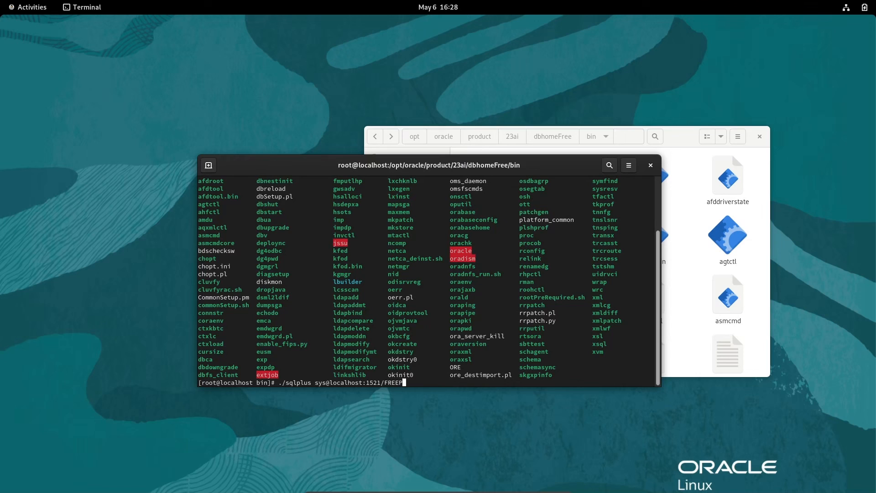
text(B1)
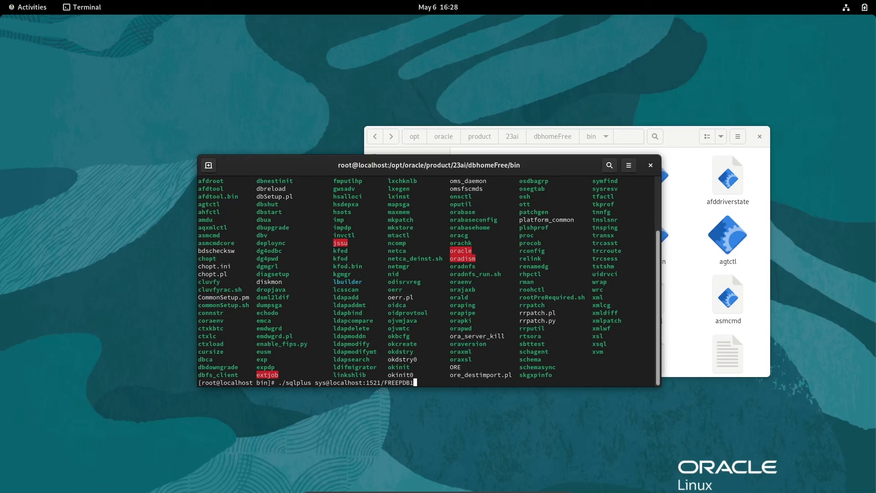
text(as sysdba)
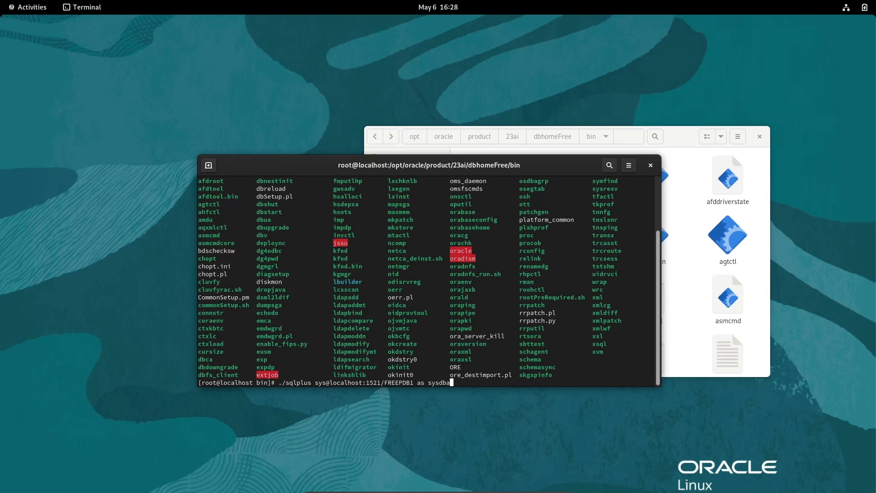
key(Return)
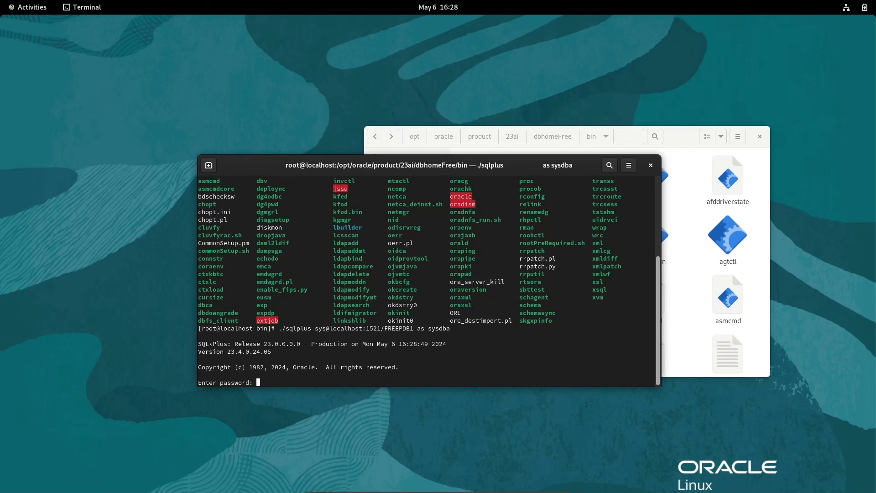
Submit the sys password so SQL*Plus connects and shows the SQL> prompt
key(Return)
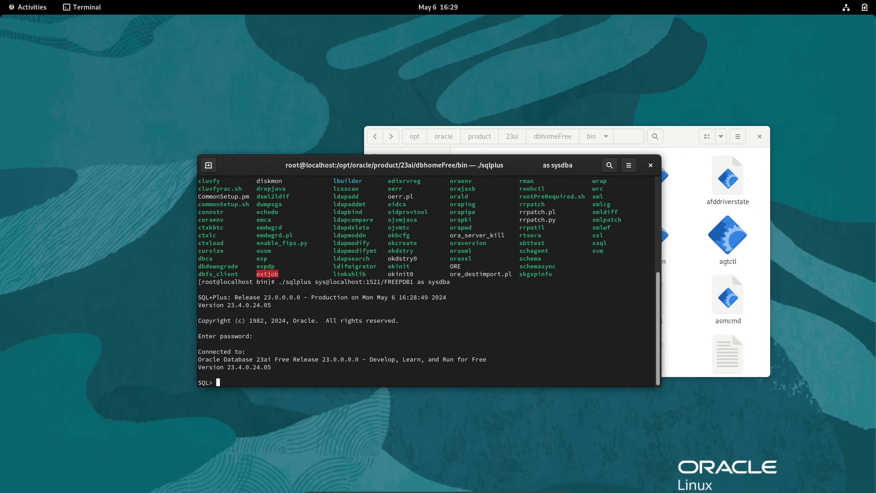